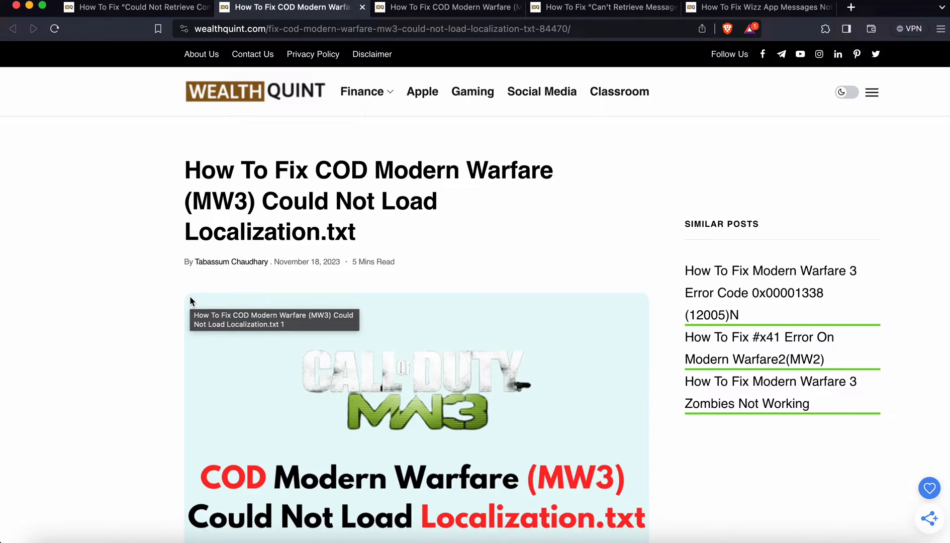
# Scroll past the header image and introduction to the summary of fixes above method 1.
pyautogui.scroll(-3)
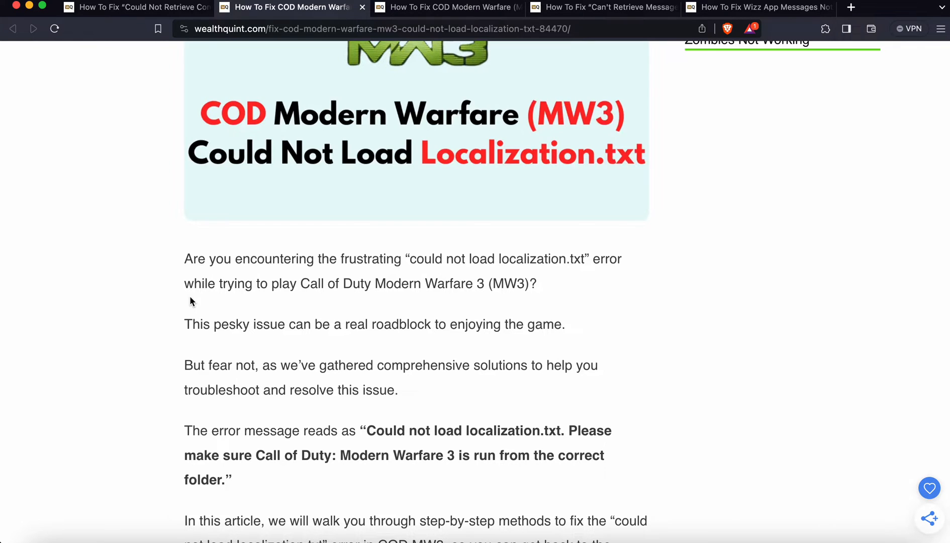
pyautogui.scroll(-3)
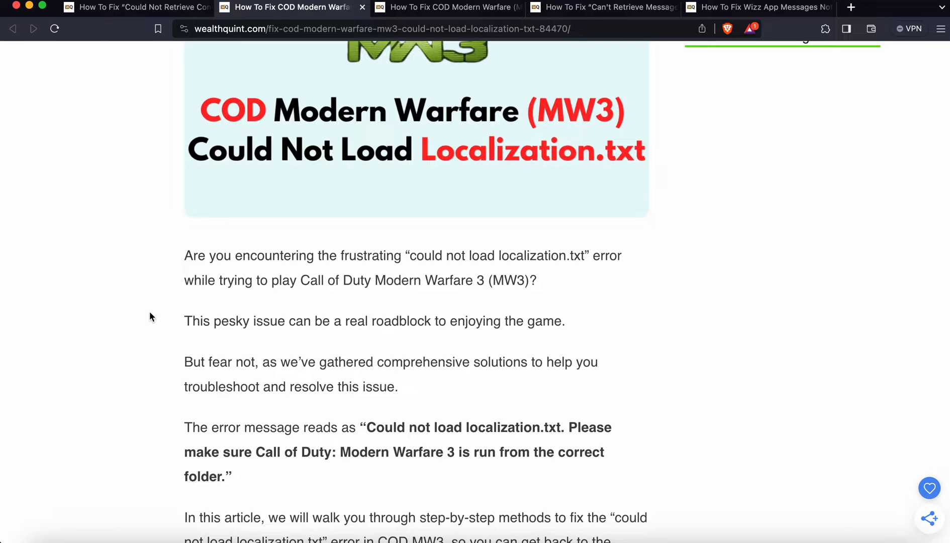
pyautogui.scroll(-3)
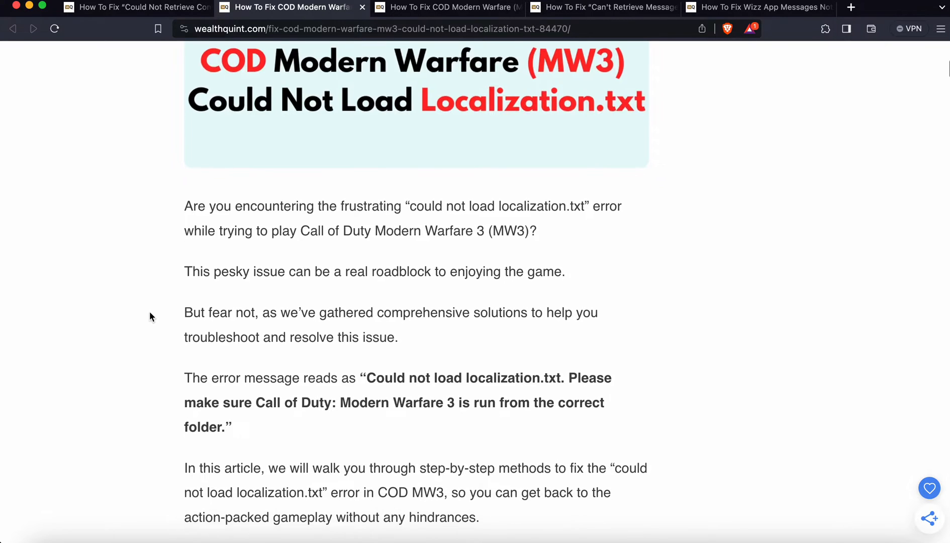
pyautogui.scroll(-3)
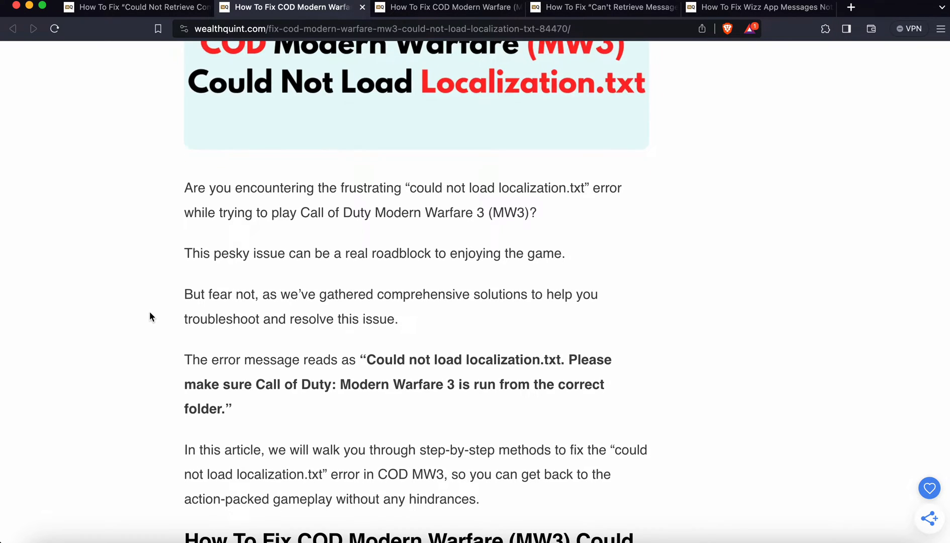
pyautogui.scroll(-3)
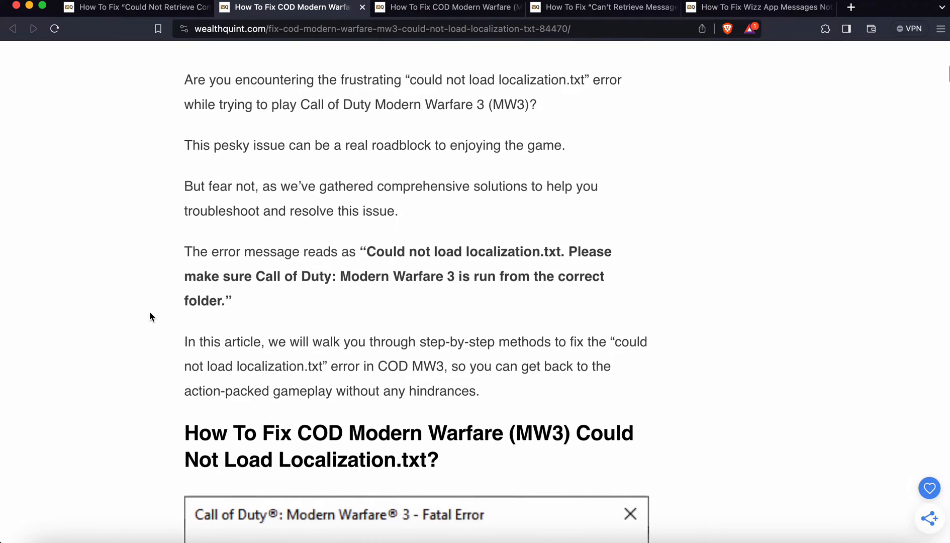
pyautogui.scroll(-3)
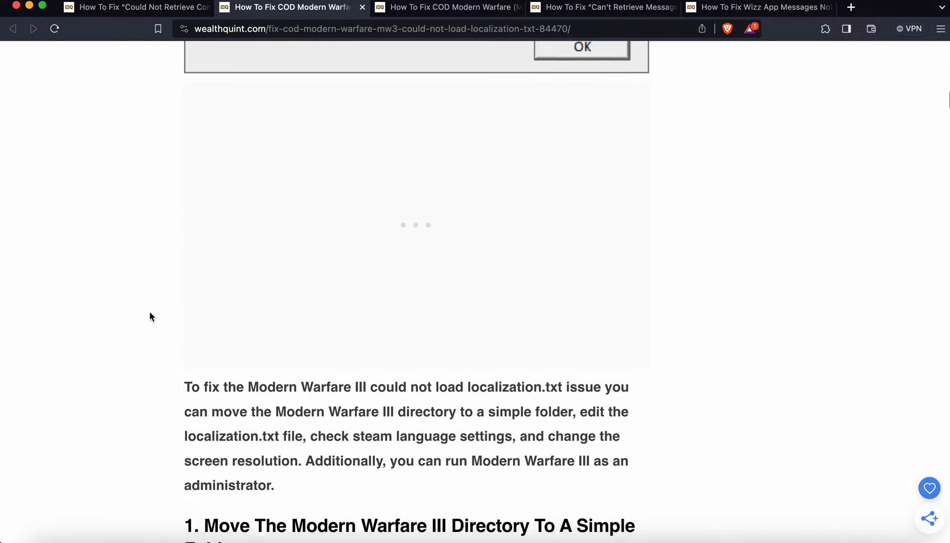
# Scroll through fix 1's game-directory steps until the '2. Edit Localization.txt File' heading appears.
pyautogui.scroll(-3)
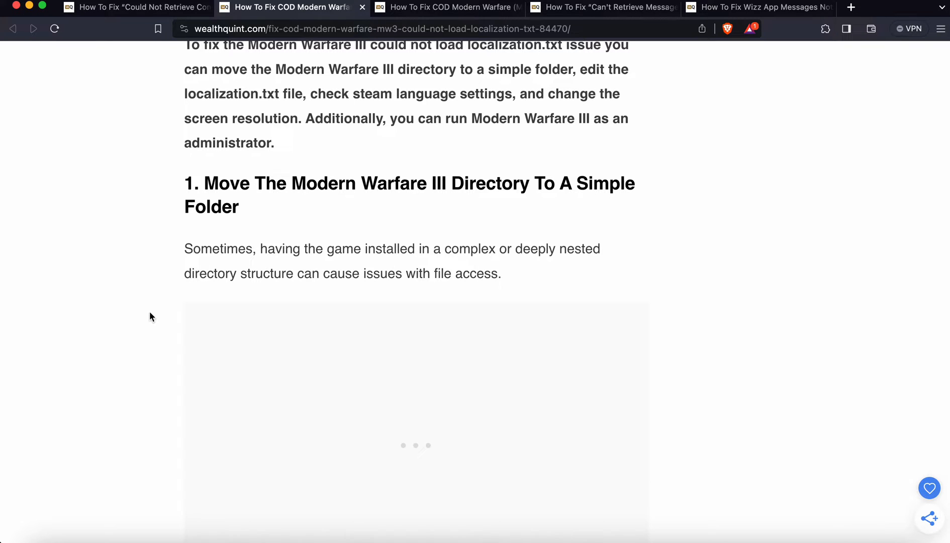
pyautogui.scroll(-3)
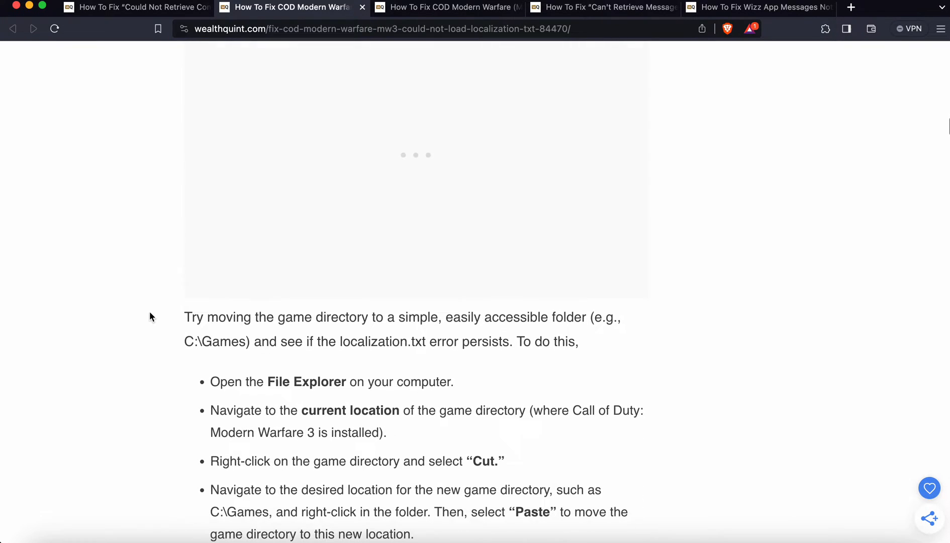
pyautogui.scroll(-3)
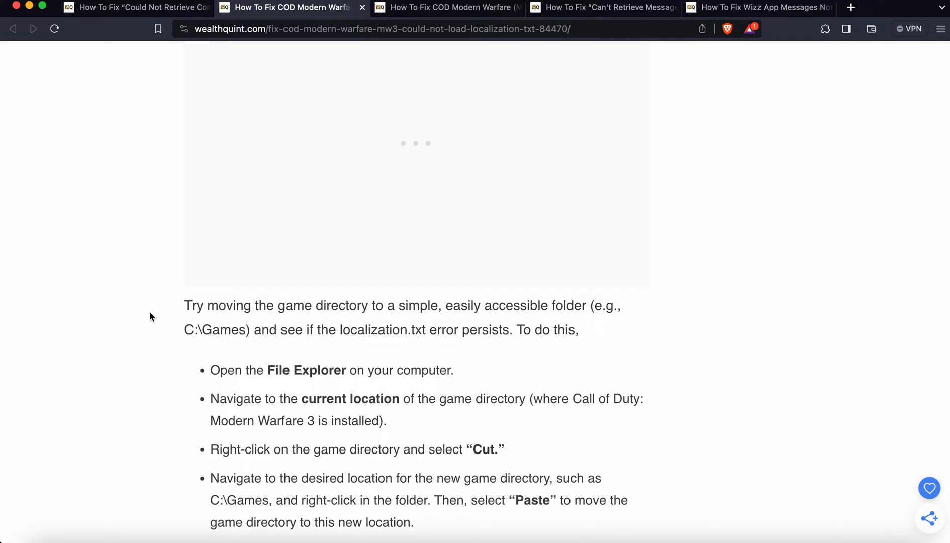
pyautogui.moveTo(169, 348)
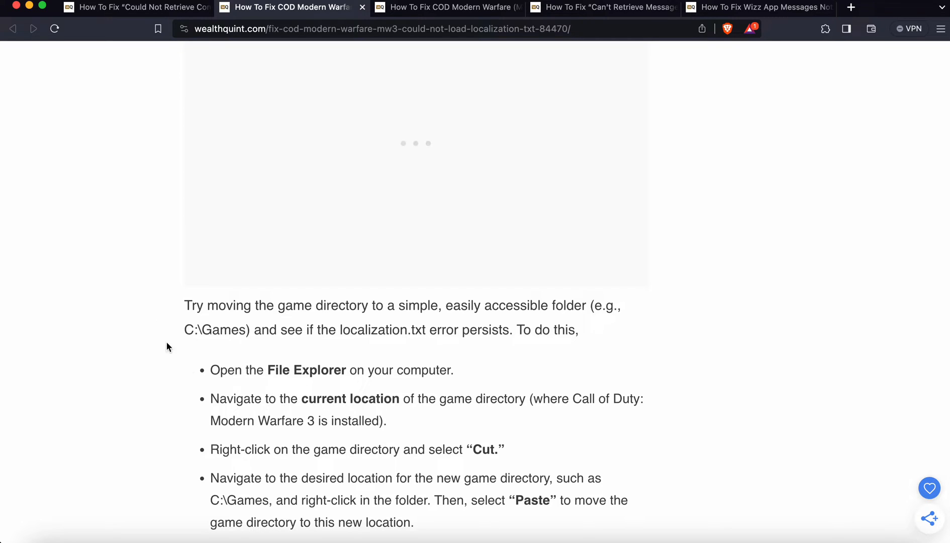
pyautogui.moveTo(360, 406)
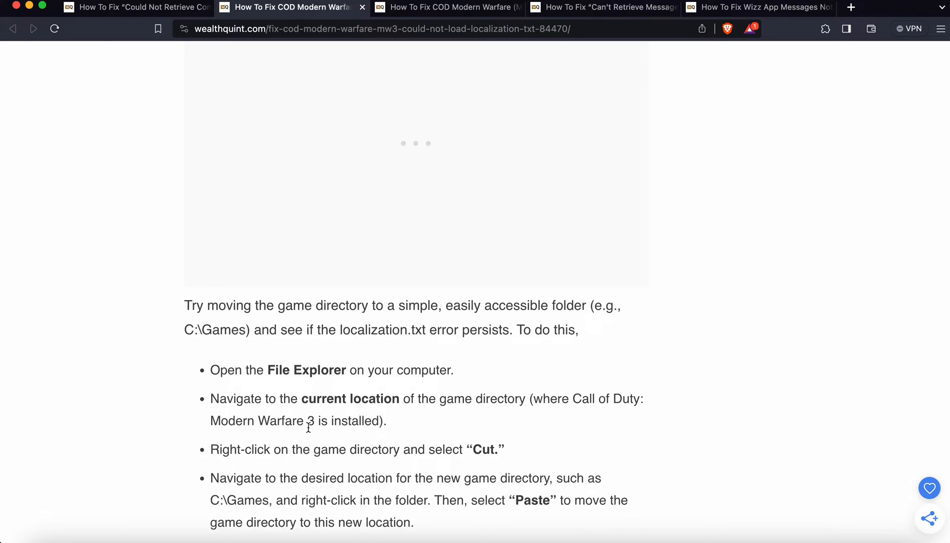
pyautogui.moveTo(252, 456)
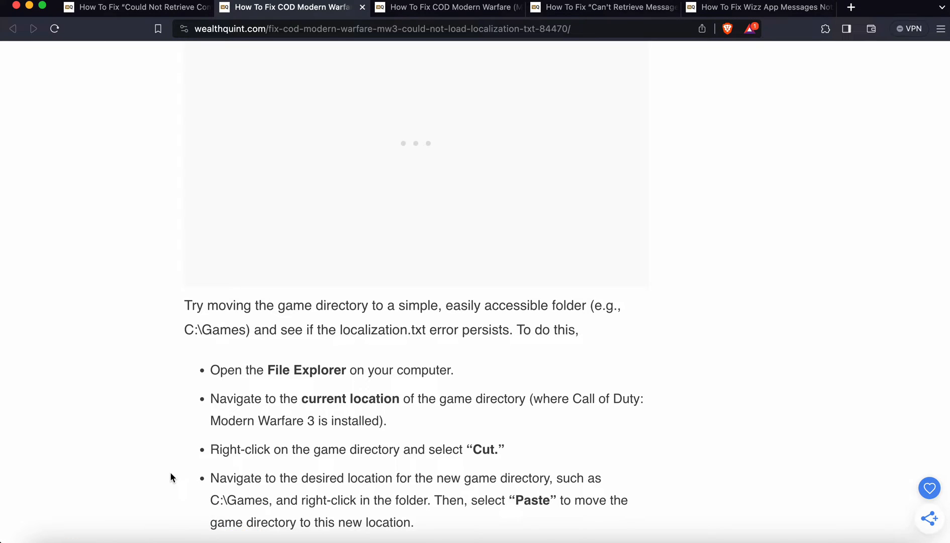
pyautogui.scroll(-3)
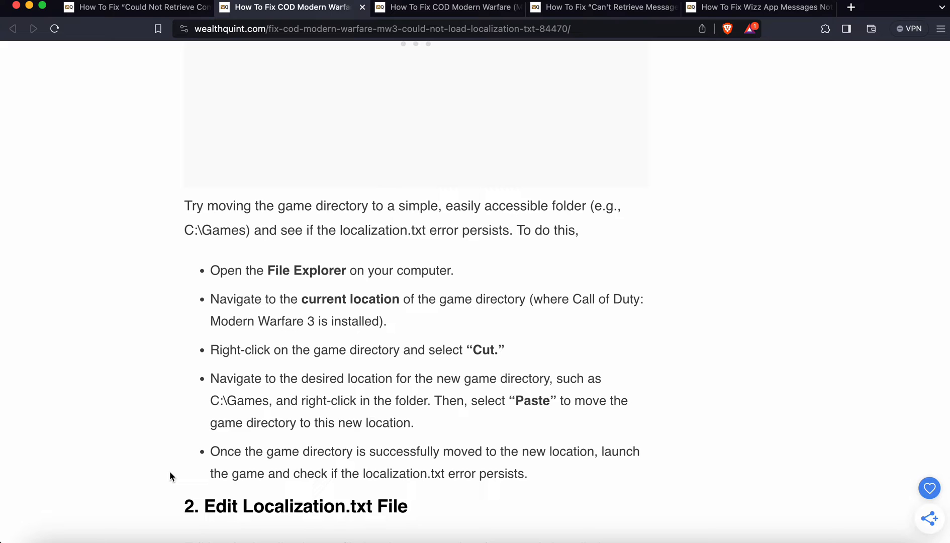
pyautogui.scroll(-3)
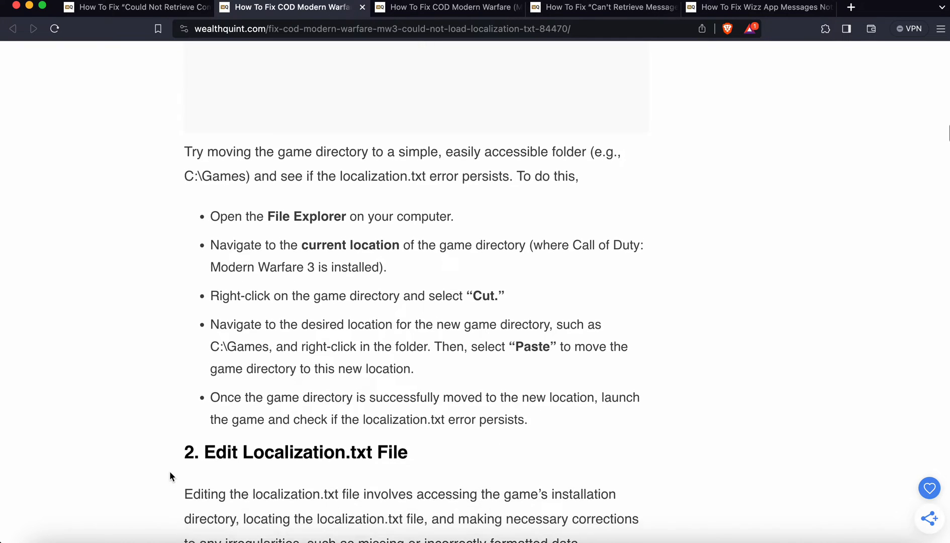
# Scroll to fix 2's For PC steps changing LANGUAGE=English to LANGUAGE=Deutsch in localization.txt.
pyautogui.scroll(-3)
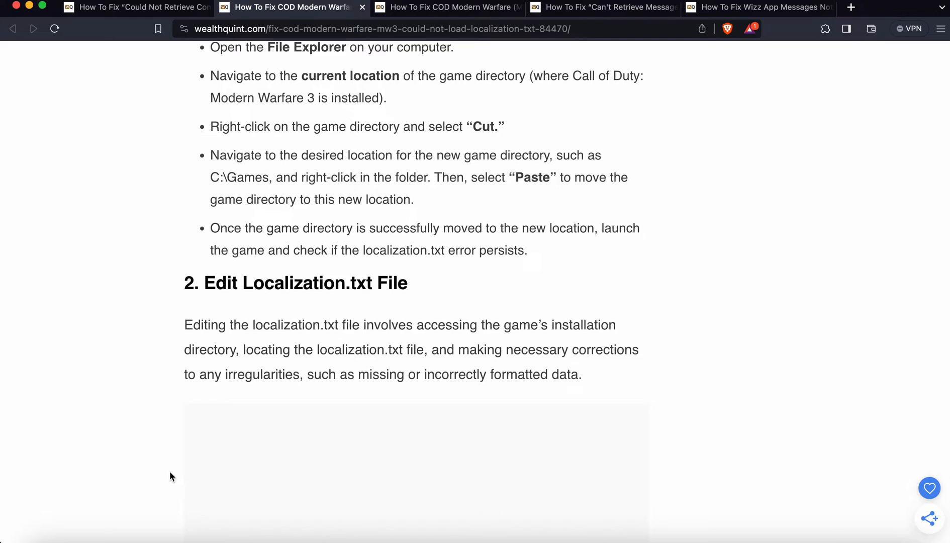
pyautogui.scroll(-3)
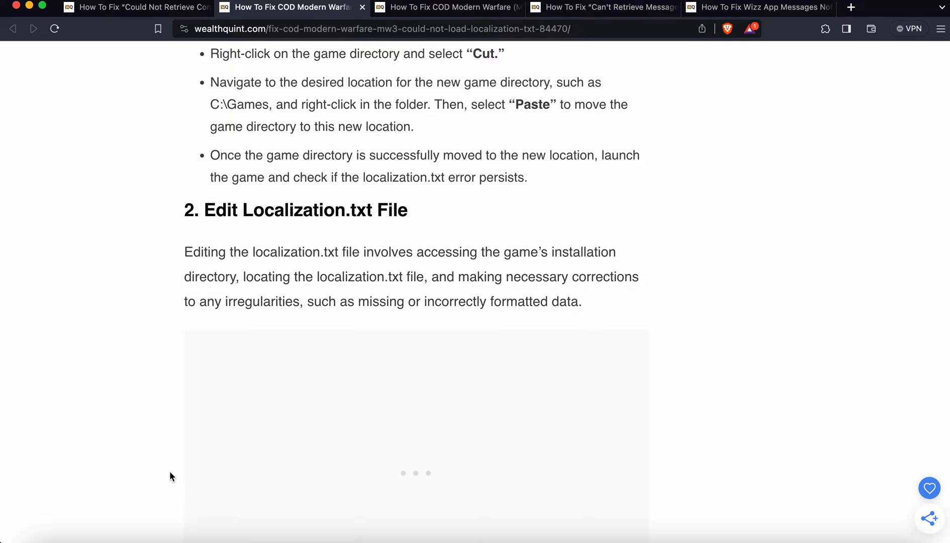
pyautogui.scroll(-3)
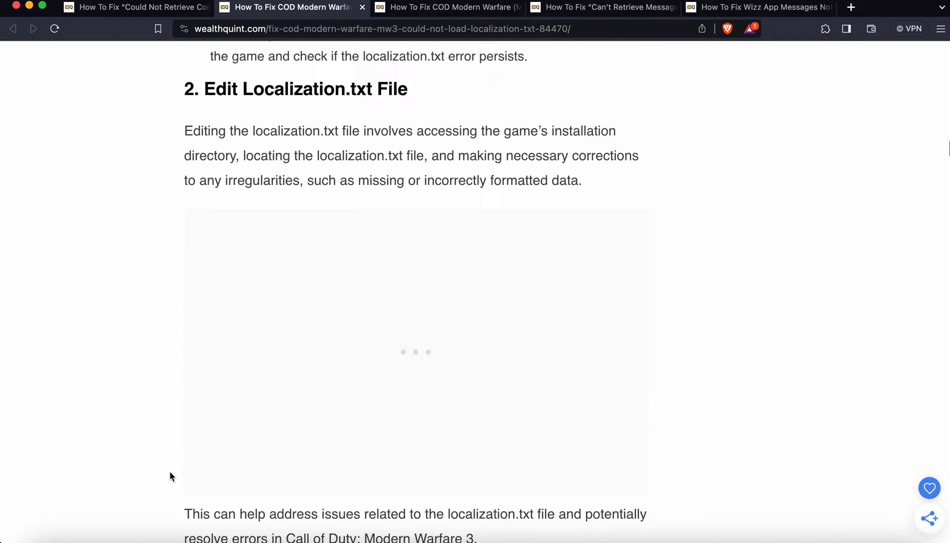
pyautogui.scroll(-3)
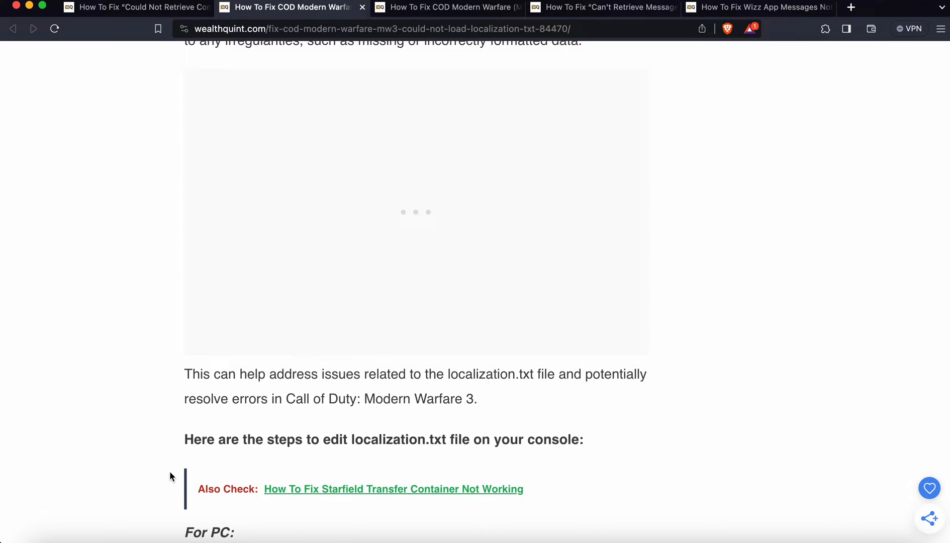
pyautogui.scroll(-3)
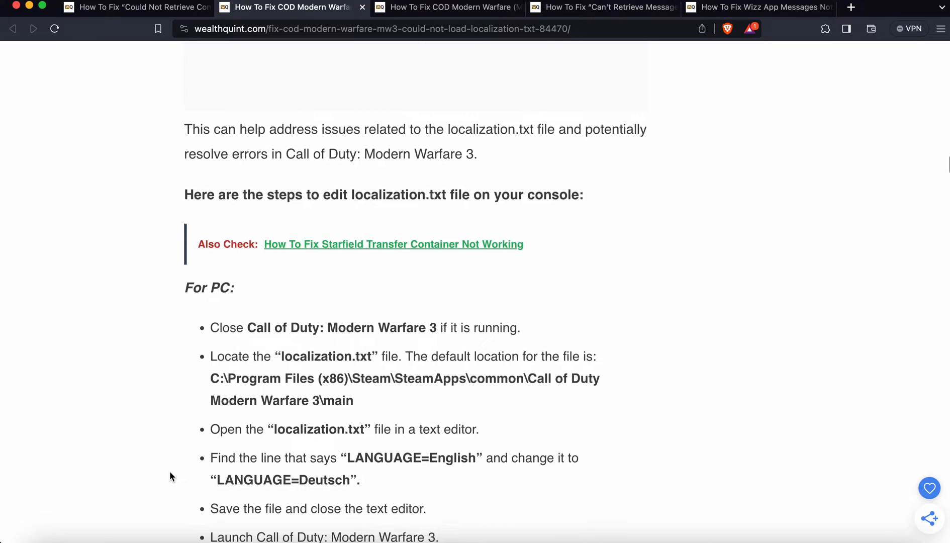
# Scroll past the For PC and For PS4/PS5 steps until the For Xbox One instructions appear.
pyautogui.scroll(-3)
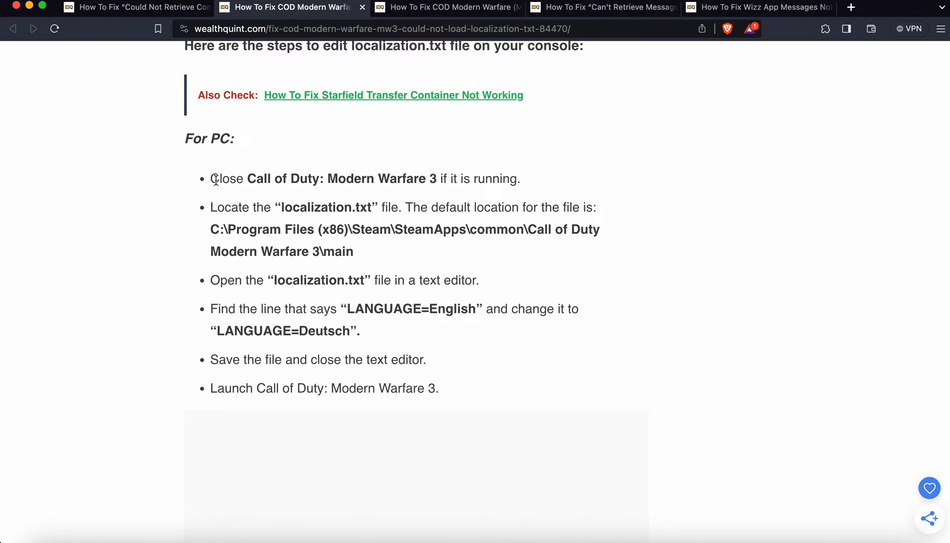
pyautogui.moveTo(421, 194)
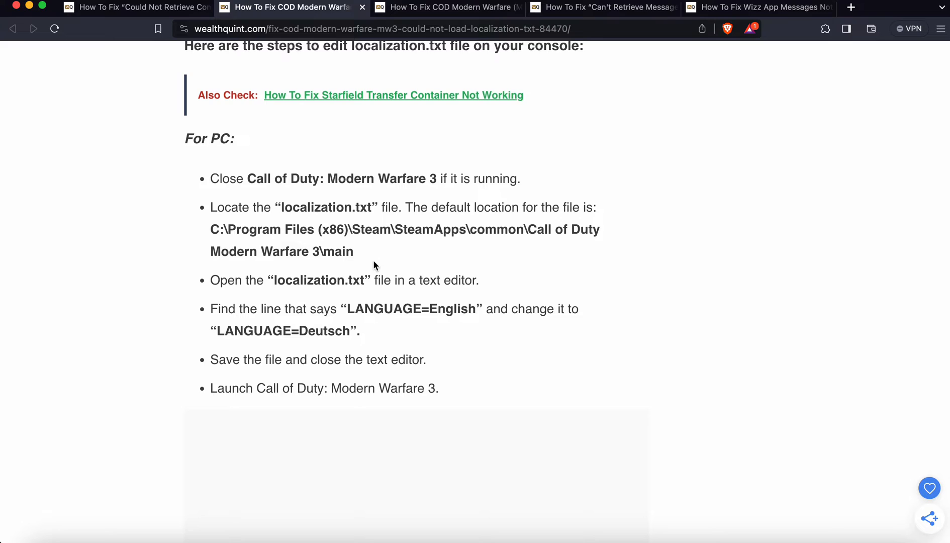
pyautogui.moveTo(210, 229); pyautogui.dragTo(355, 251)
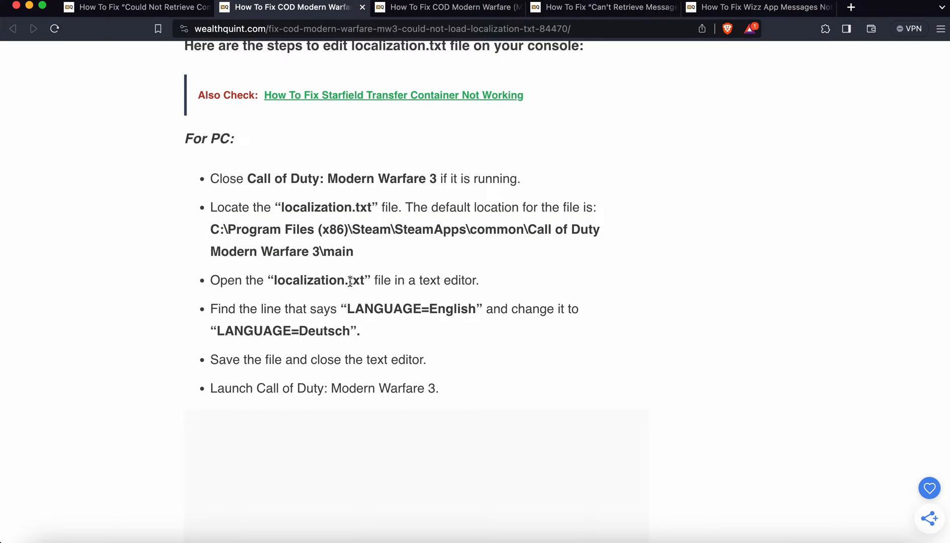
pyautogui.moveTo(275, 321)
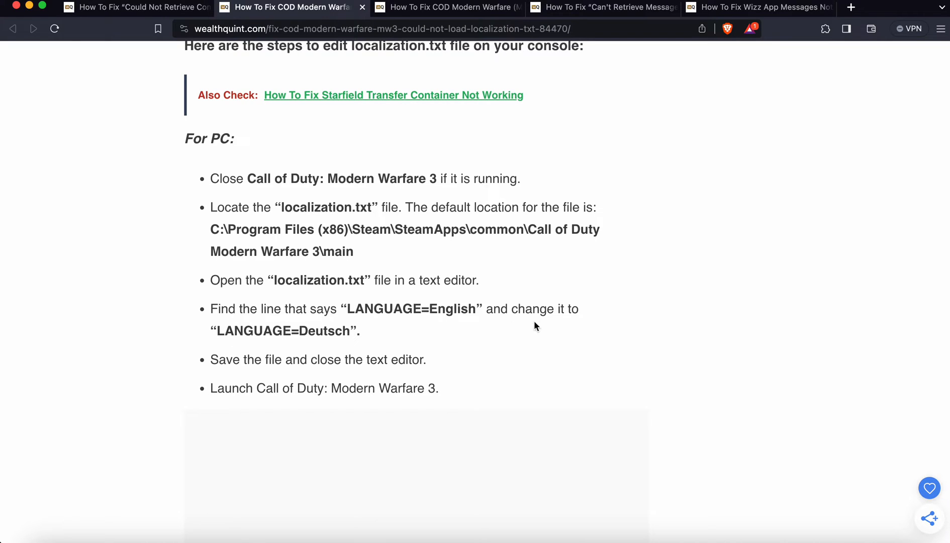
pyautogui.moveTo(345, 332)
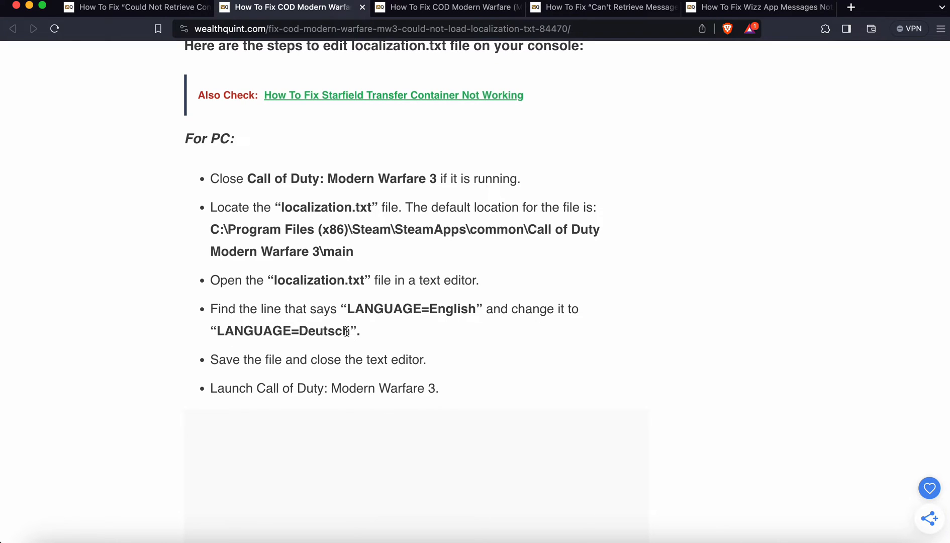
pyautogui.moveTo(194, 357)
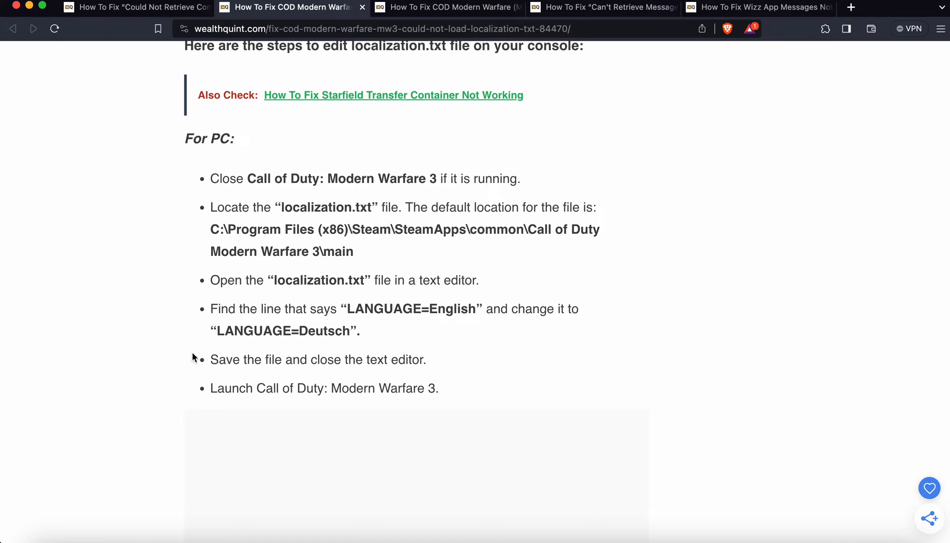
pyautogui.moveTo(377, 399)
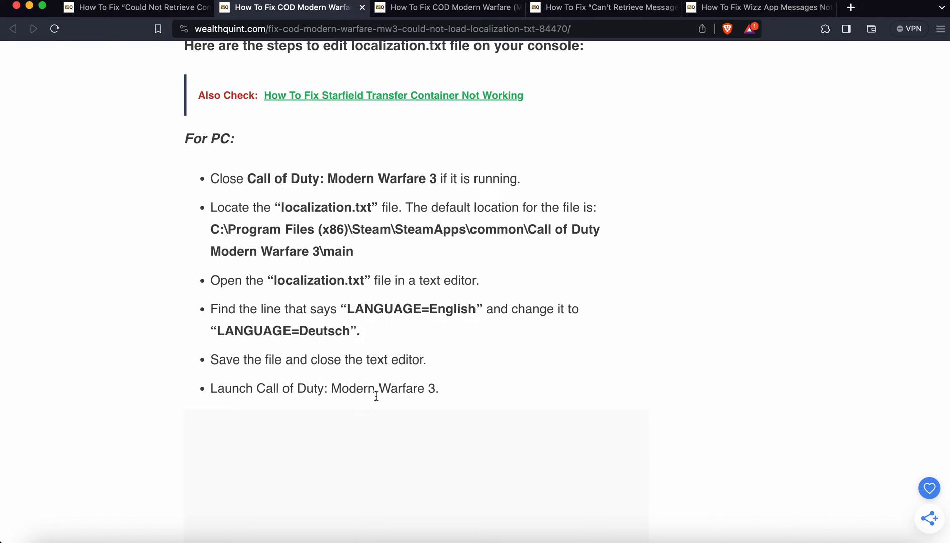
pyautogui.scroll(-3)
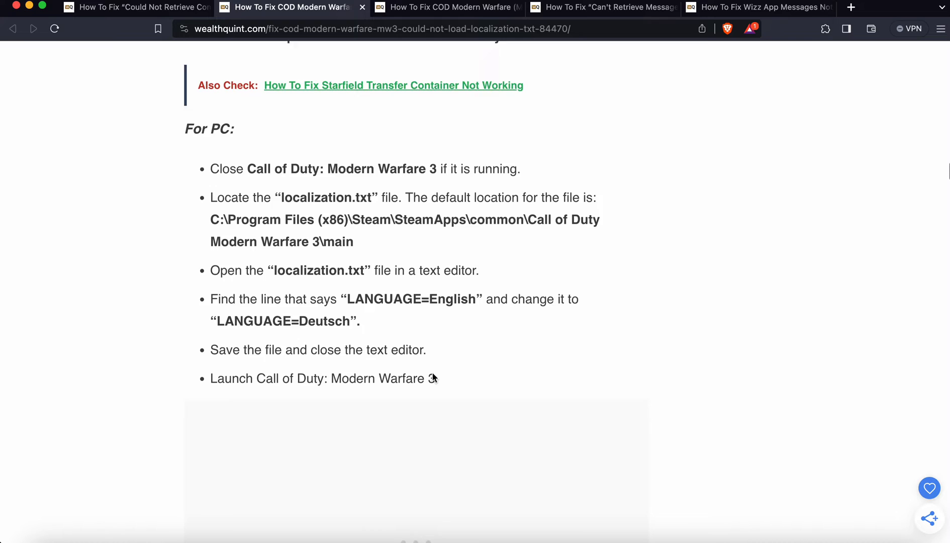
pyautogui.scroll(-3)
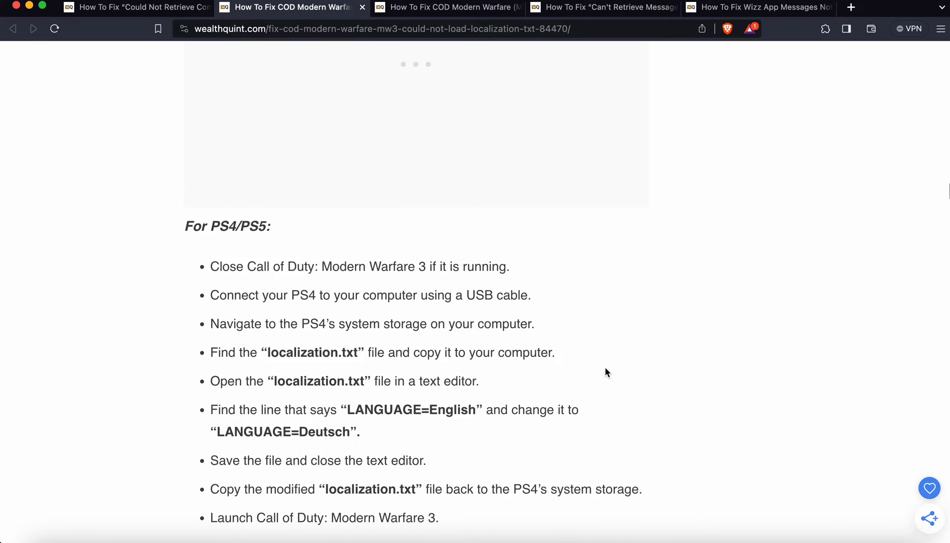
pyautogui.scroll(-3)
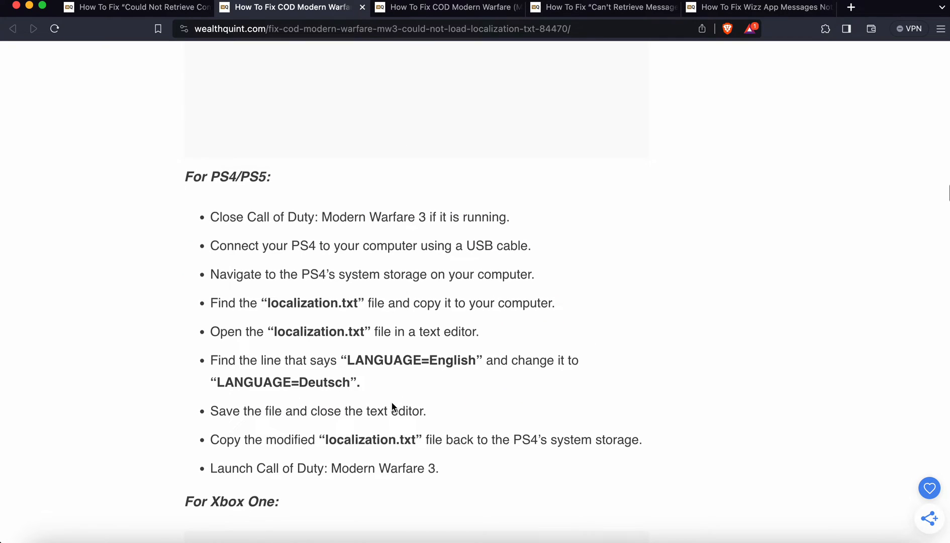
pyautogui.scroll(-3)
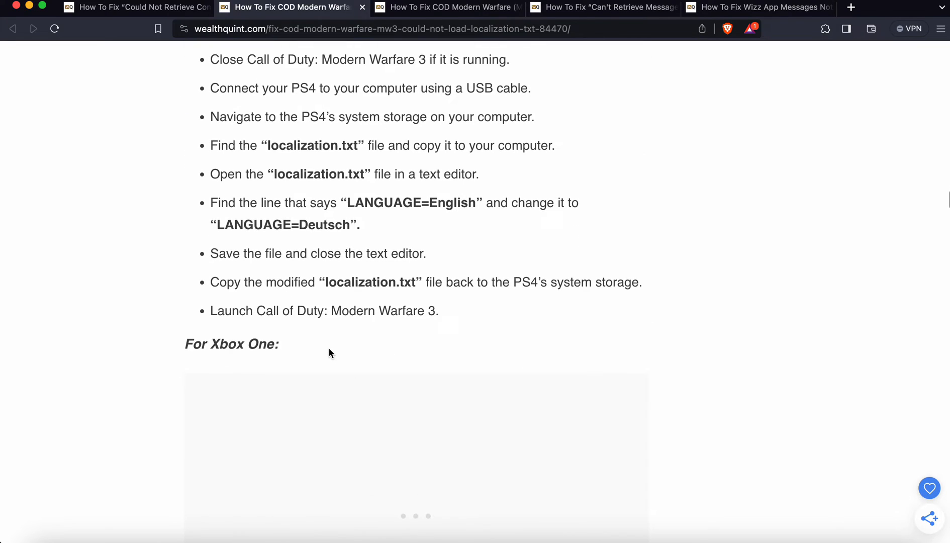
pyautogui.scroll(-3)
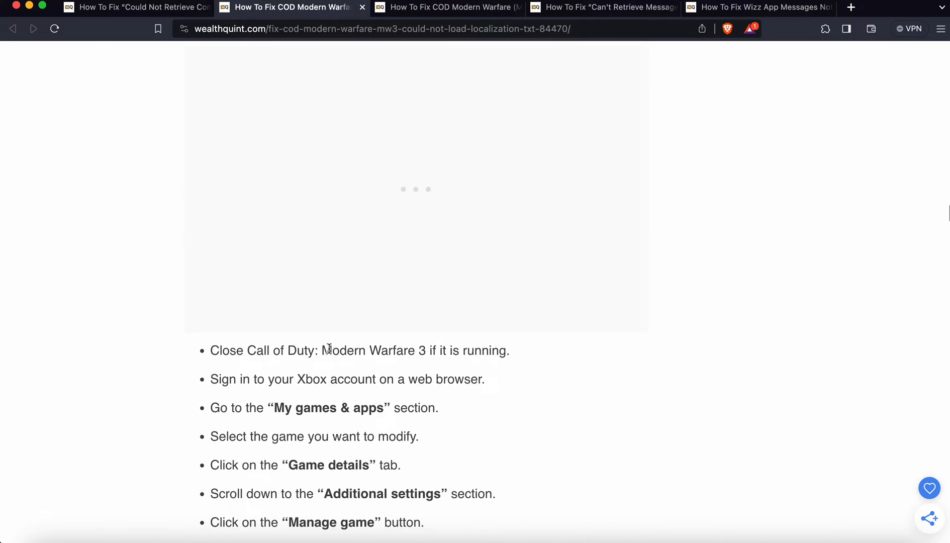
# Scroll through the Xbox One deletion steps to the For Xbox Series X/S section.
pyautogui.scroll(-3)
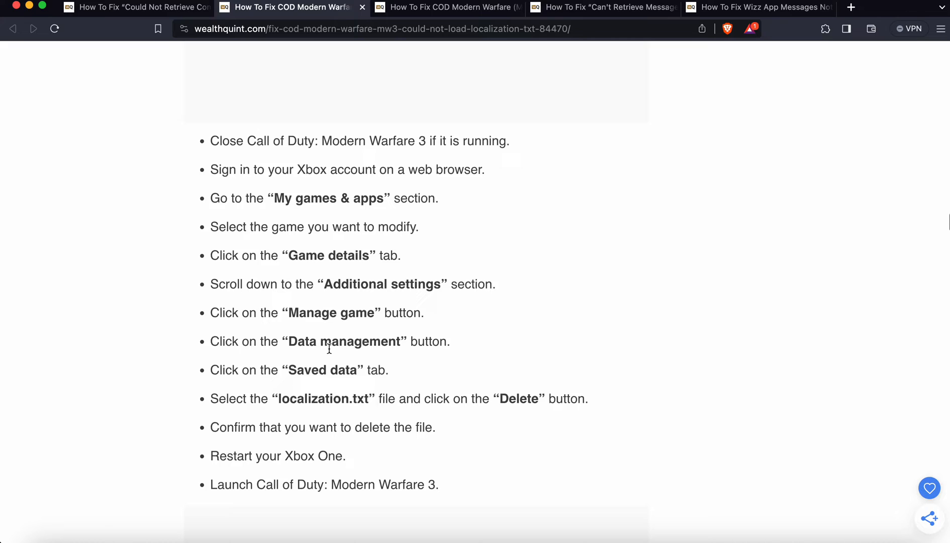
pyautogui.scroll(-3)
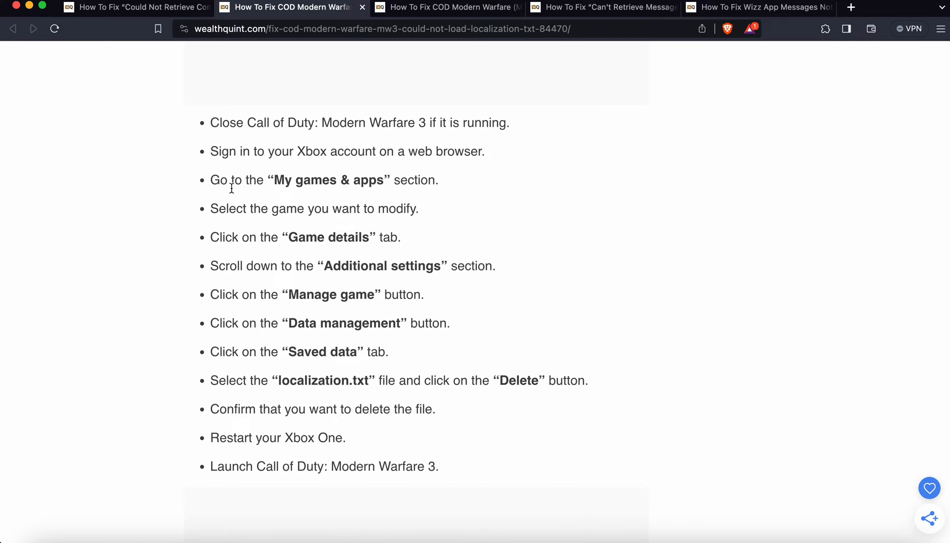
pyautogui.moveTo(267, 424)
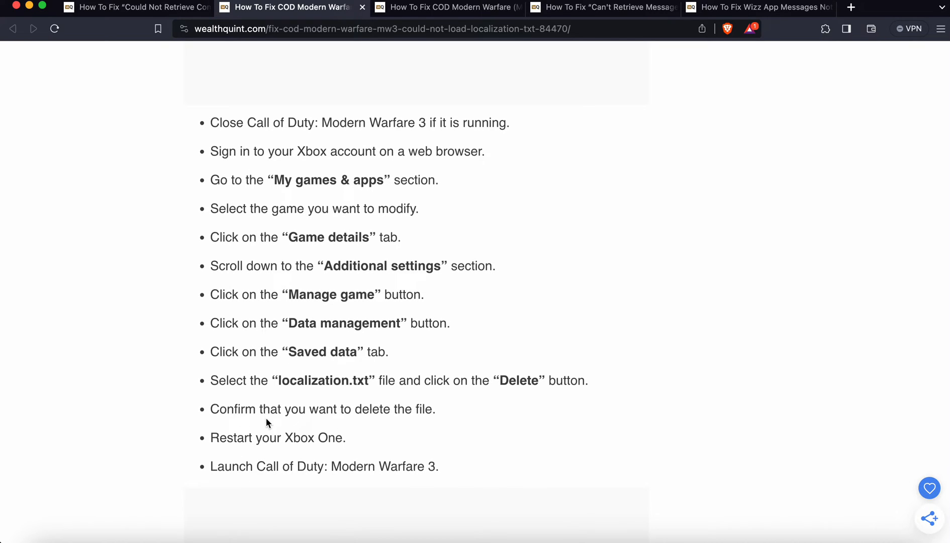
pyautogui.moveTo(461, 465)
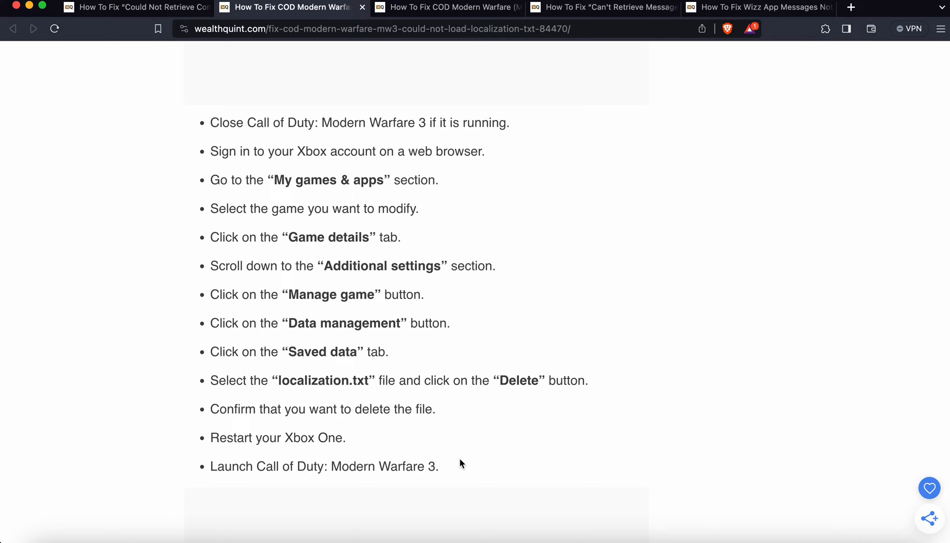
pyautogui.moveTo(171, 226)
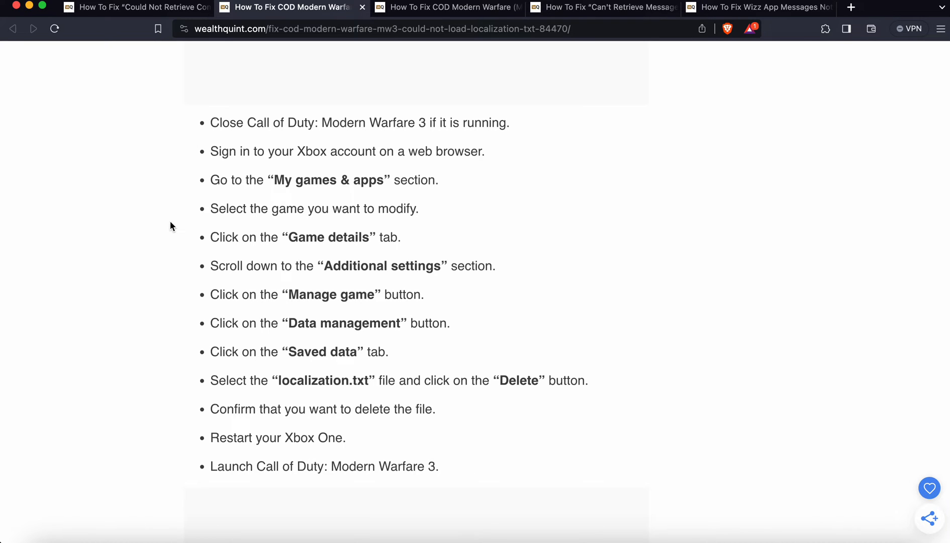
pyautogui.scroll(-3)
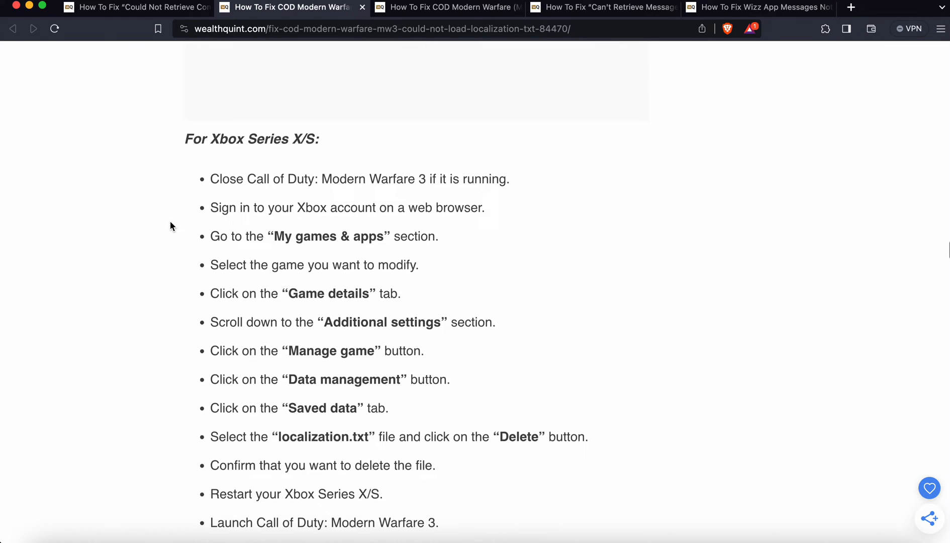
pyautogui.scroll(-3)
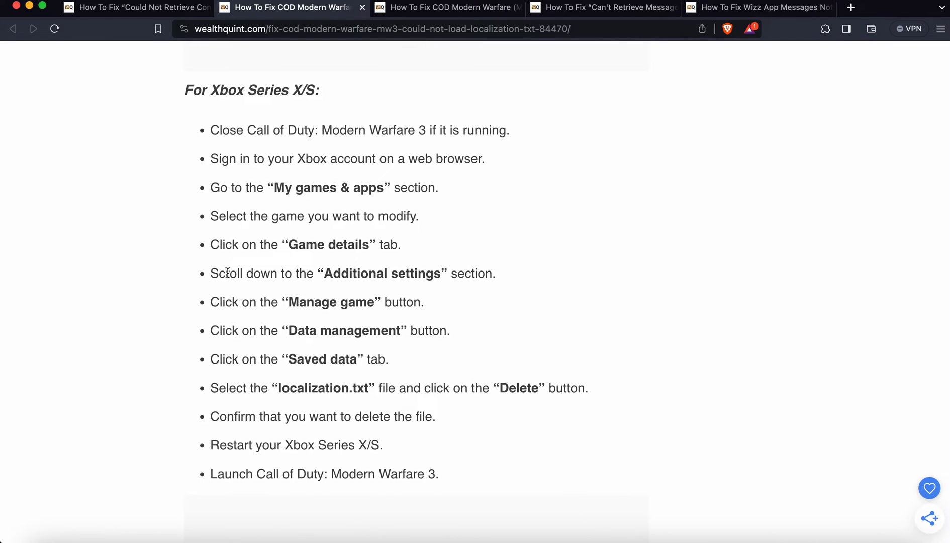
pyautogui.moveTo(201, 230)
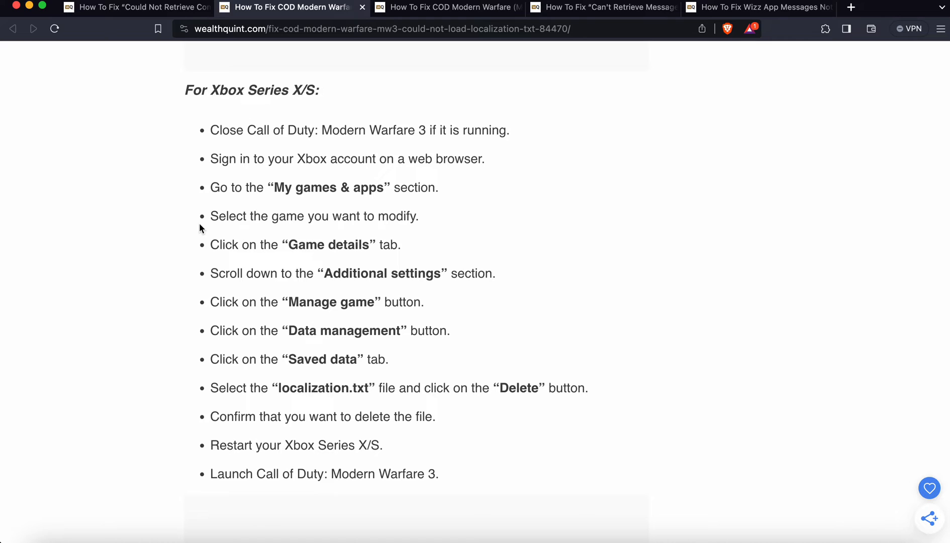
pyautogui.moveTo(445, 481)
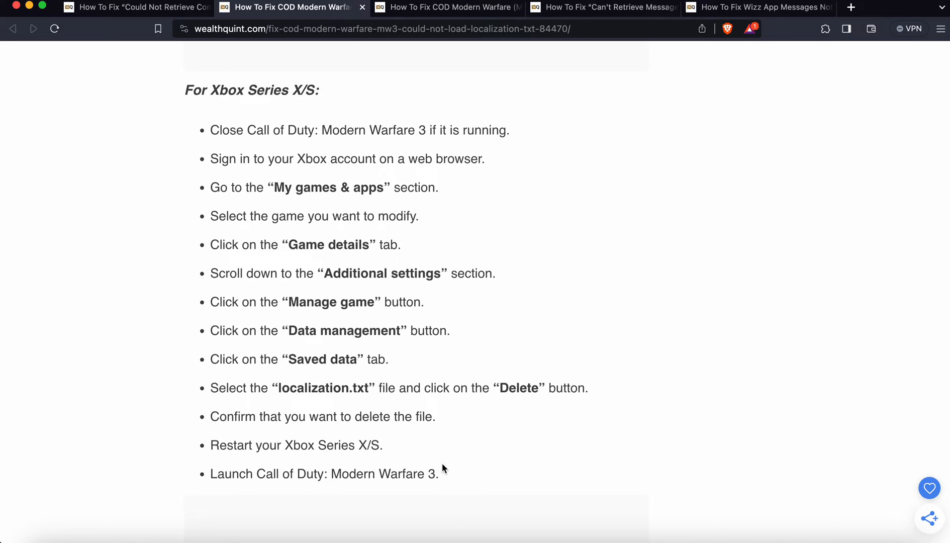
pyautogui.moveTo(341, 265)
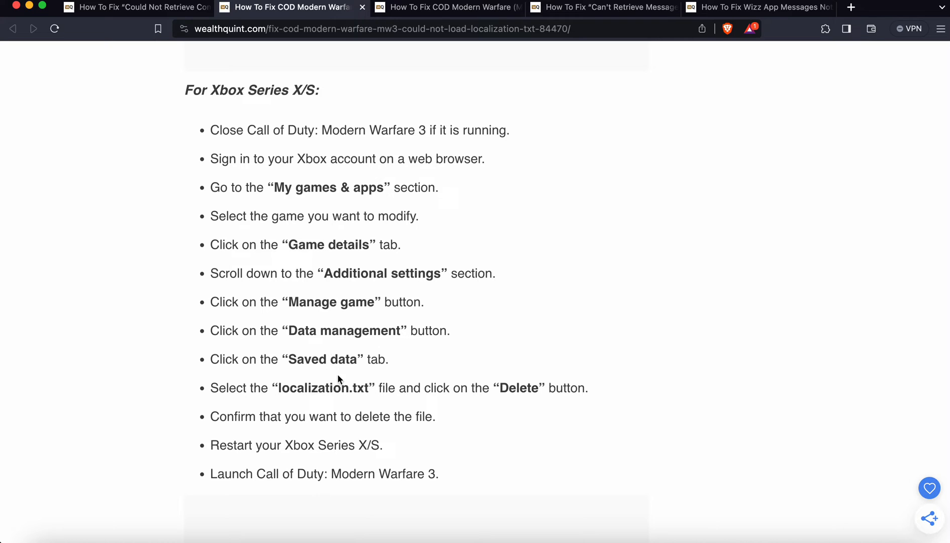
pyautogui.moveTo(560, 404)
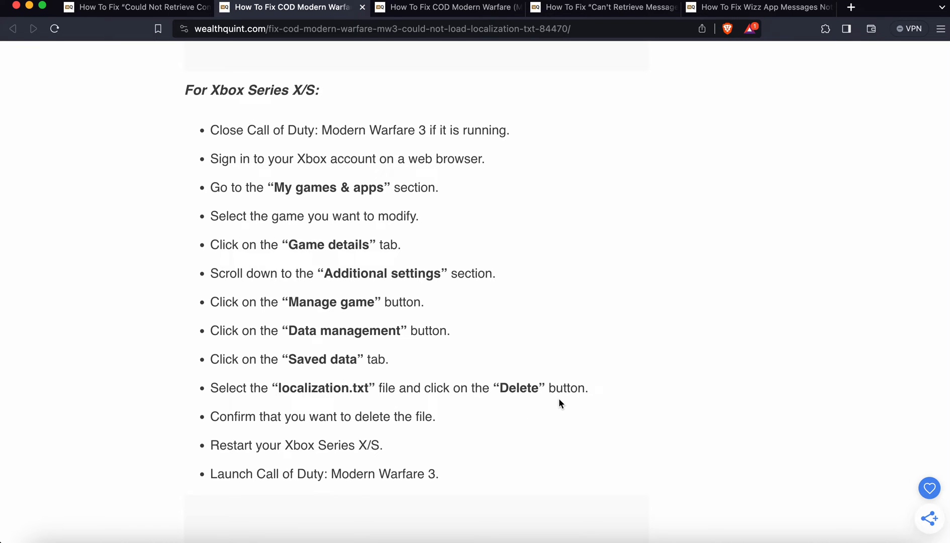
# Scroll past fix 3, Steam Language Settings, to fix 4 Screen Resolution and fix 5's start.
pyautogui.scroll(-3)
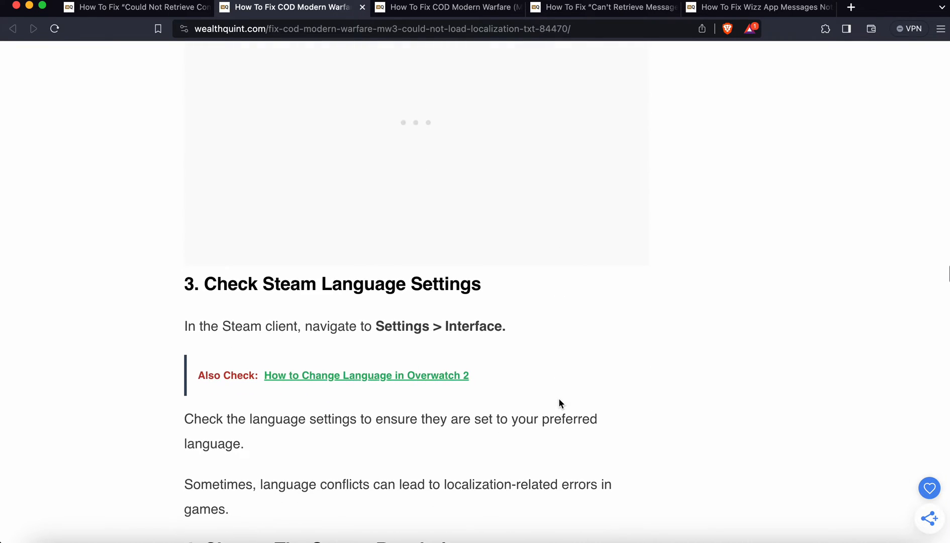
pyautogui.scroll(-3)
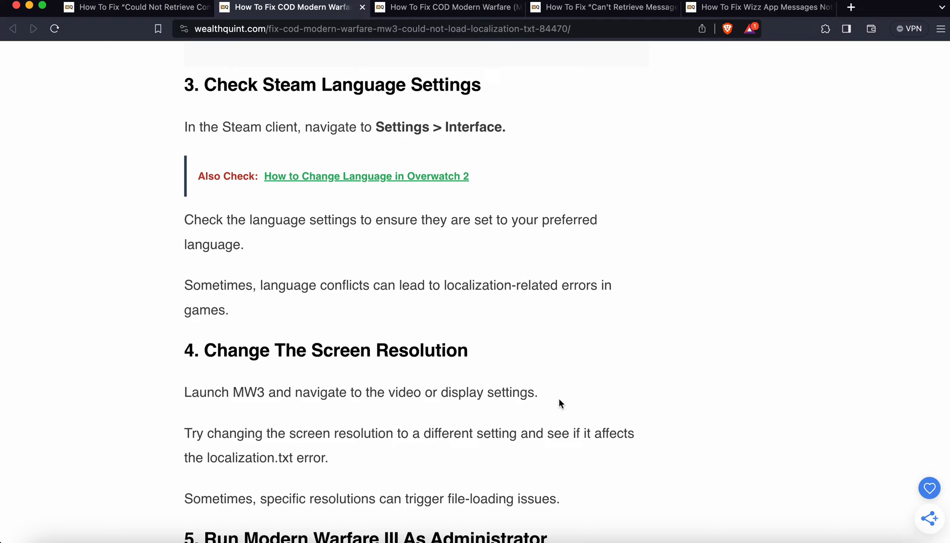
pyautogui.scroll(-3)
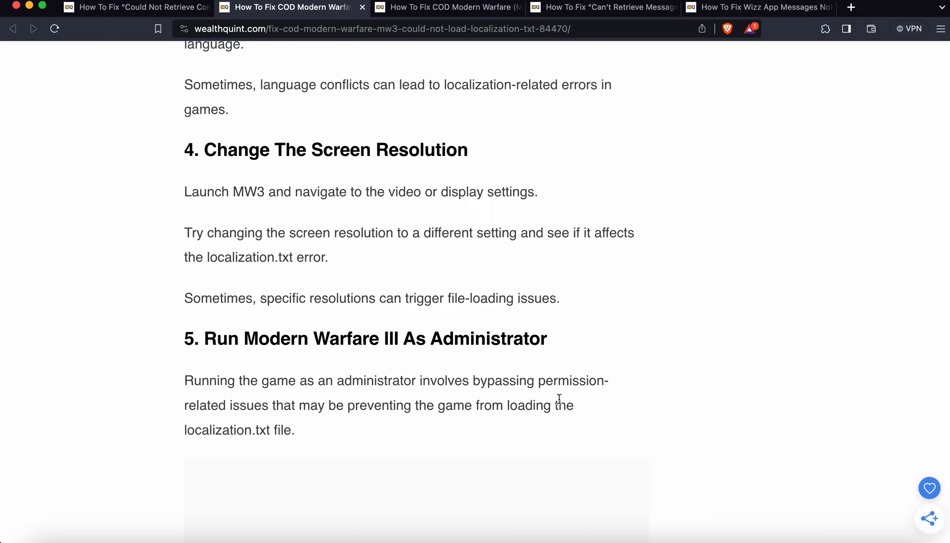
# Scroll past the Run as Administrator steps to fix 6's For PC (Steam) verification list.
pyautogui.scroll(-3)
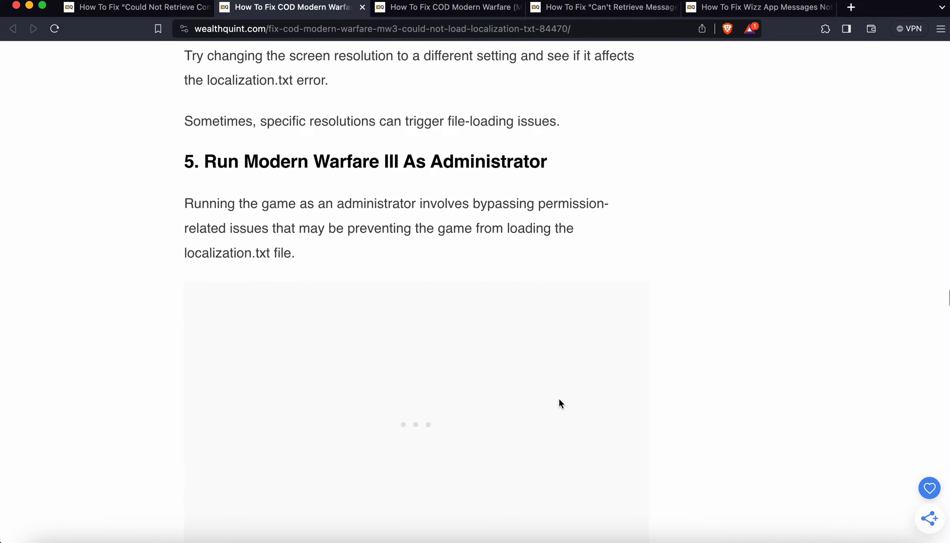
pyautogui.scroll(-3)
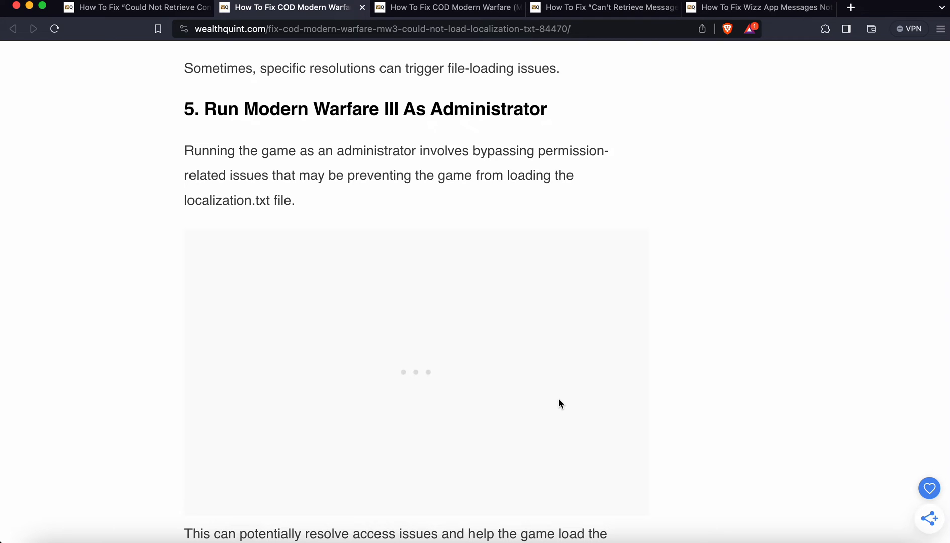
pyautogui.scroll(-3)
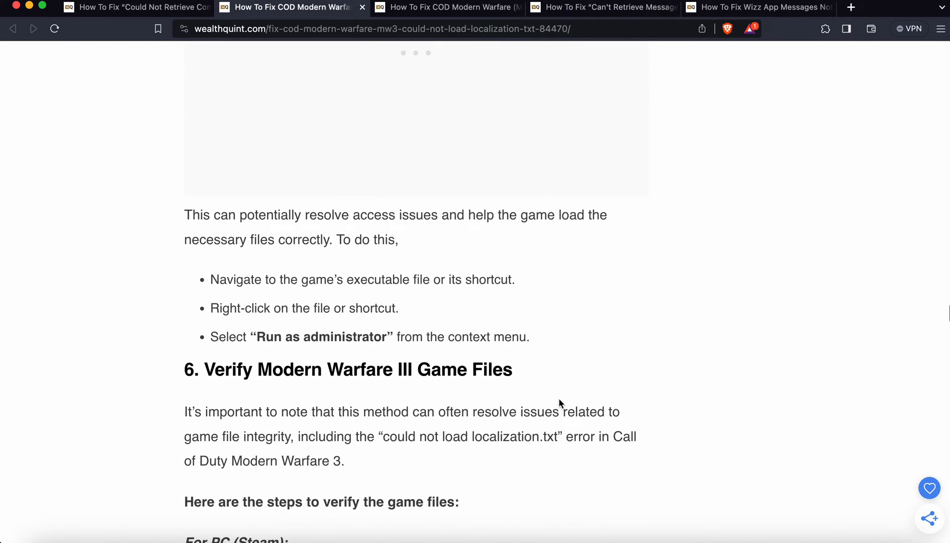
pyautogui.scroll(-3)
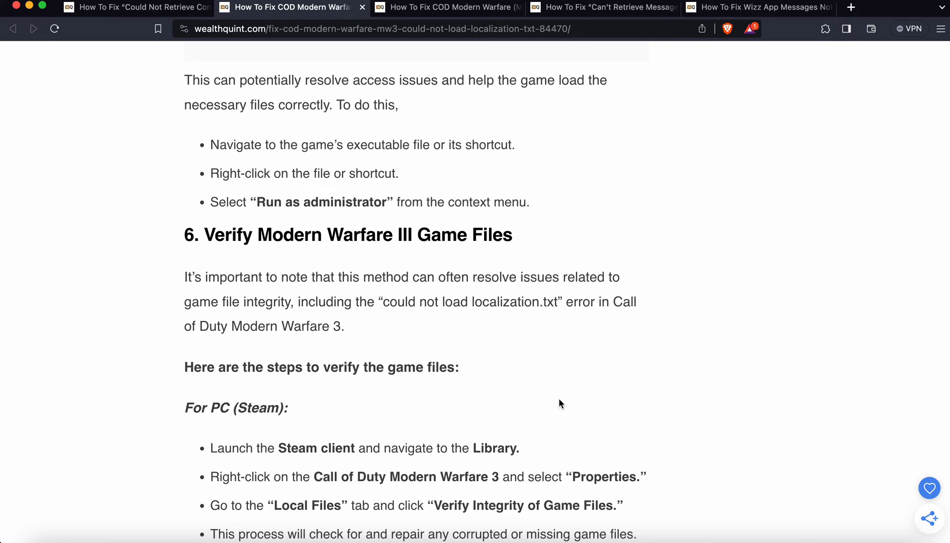
# Scroll past the PlayStation and Xbox verification steps to the '7. Update Graphics Drivers' heading.
pyautogui.scroll(-3)
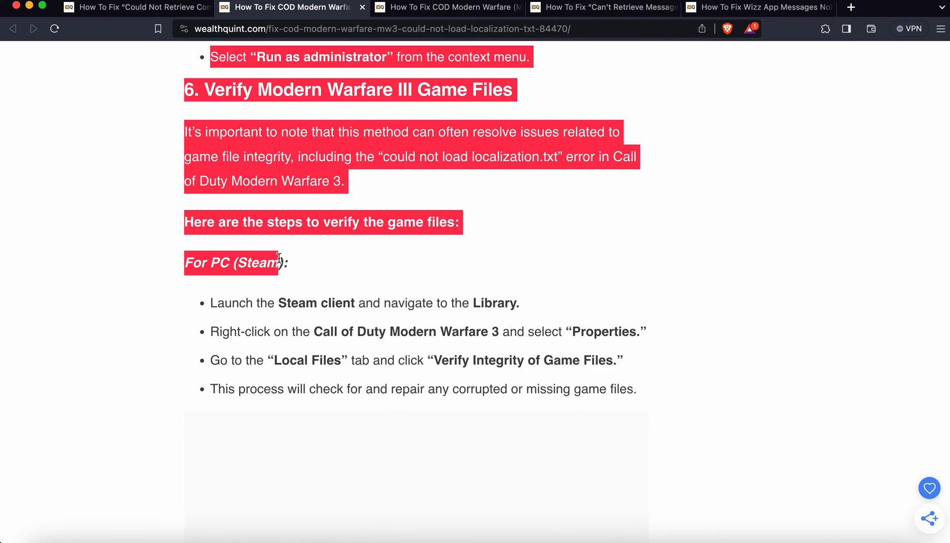
pyautogui.scroll(-3)
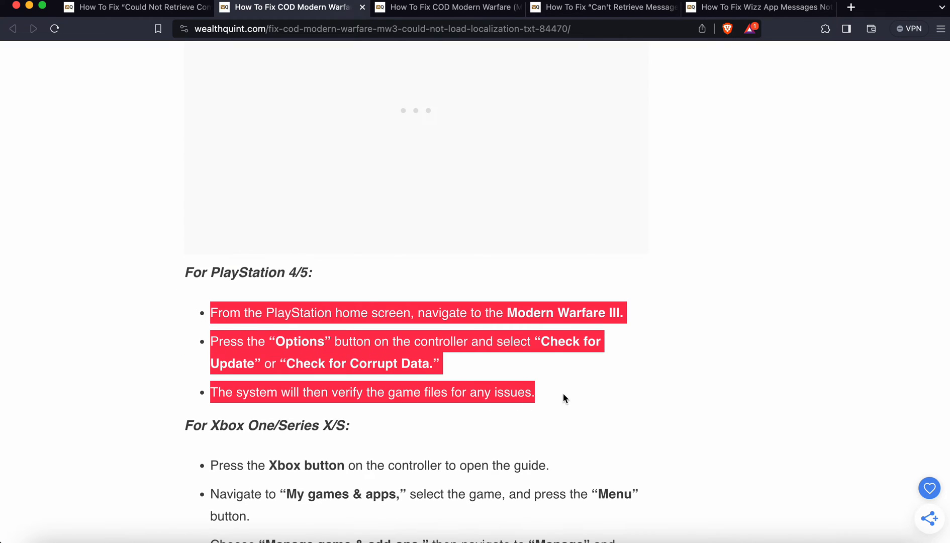
pyautogui.scroll(-3)
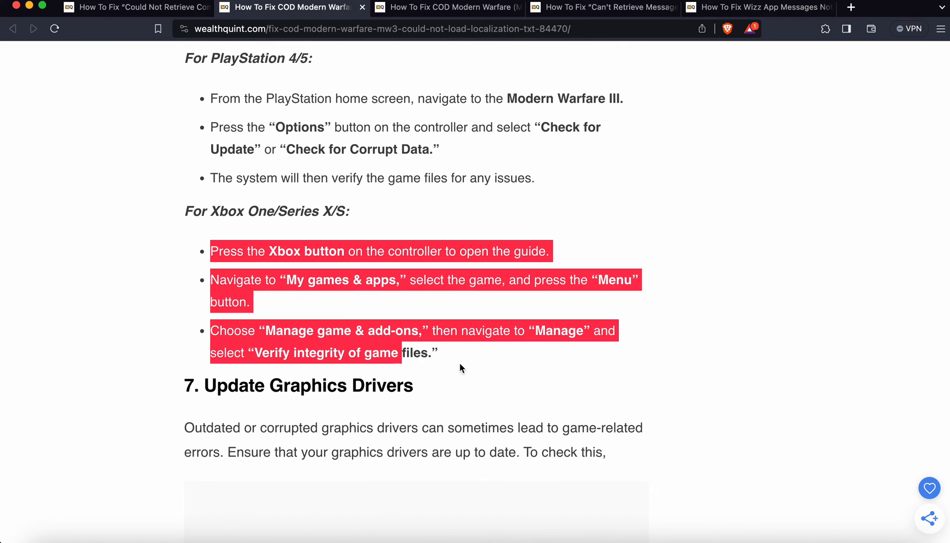
pyautogui.scroll(-3)
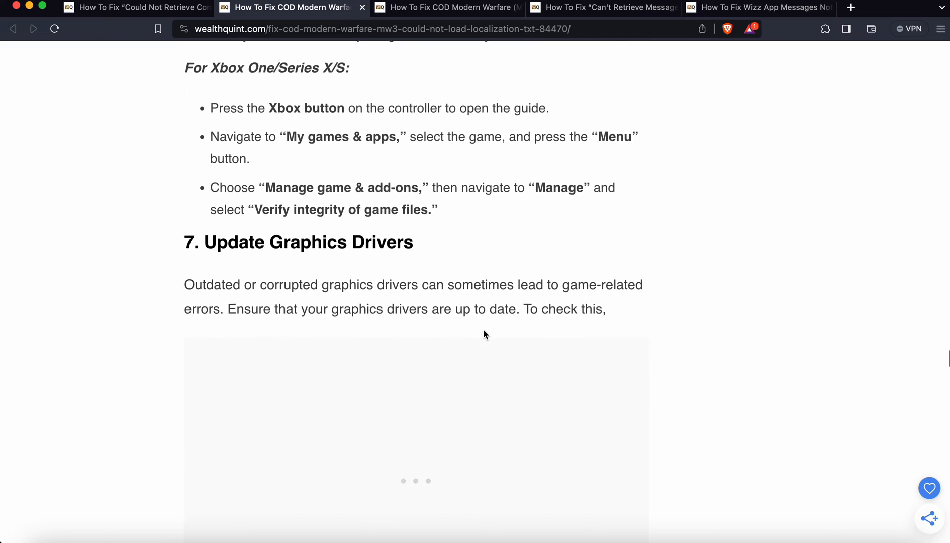
pyautogui.scroll(-3)
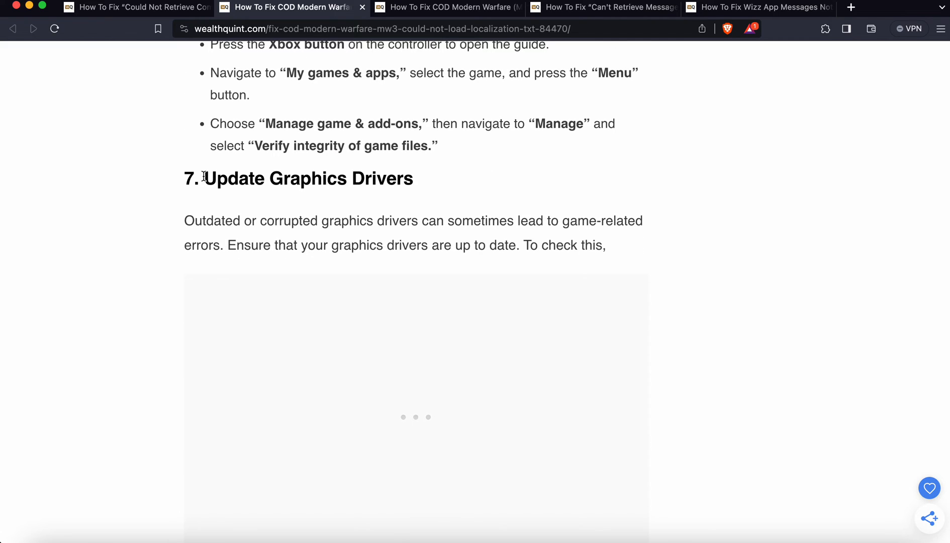
pyautogui.moveTo(108, 307)
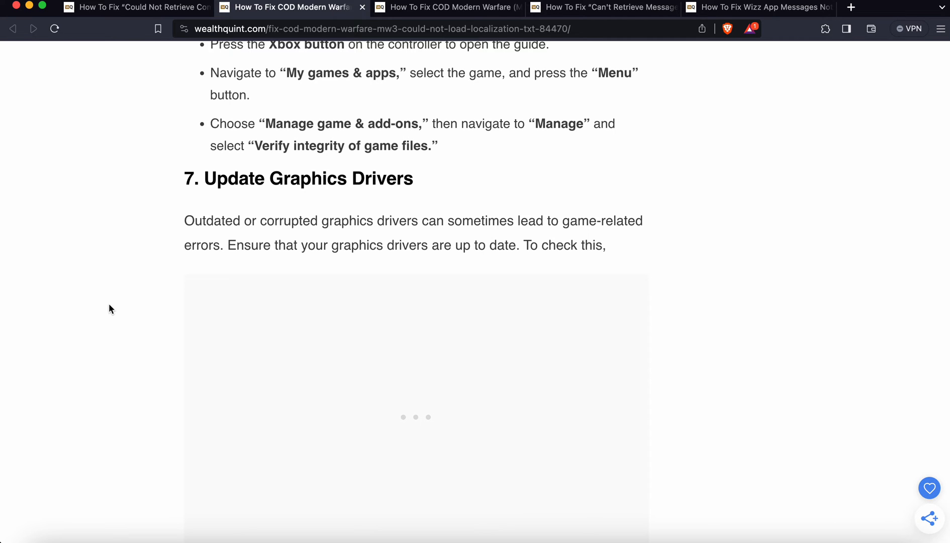
# Scroll through the driver update bullets to the '8. Disable Antivirus And Firewall' section.
pyautogui.scroll(-3)
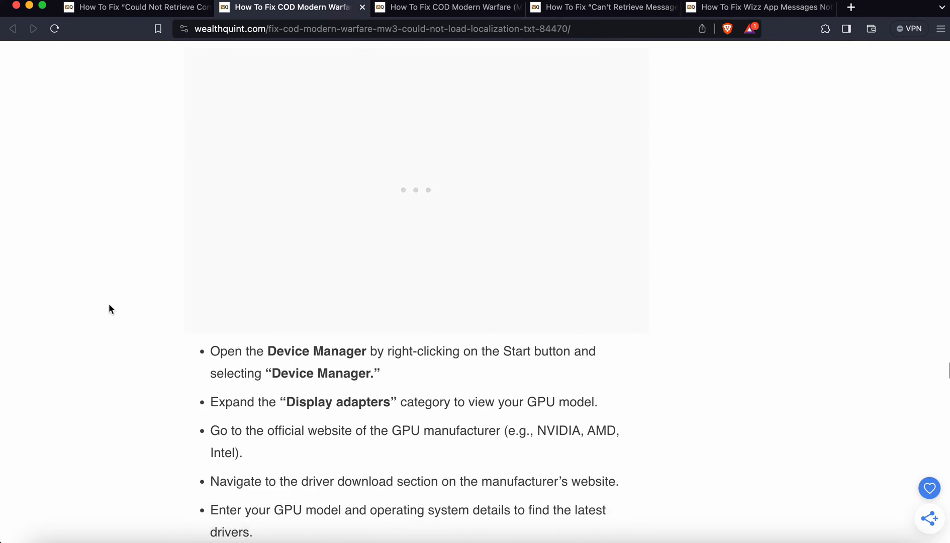
pyautogui.scroll(-3)
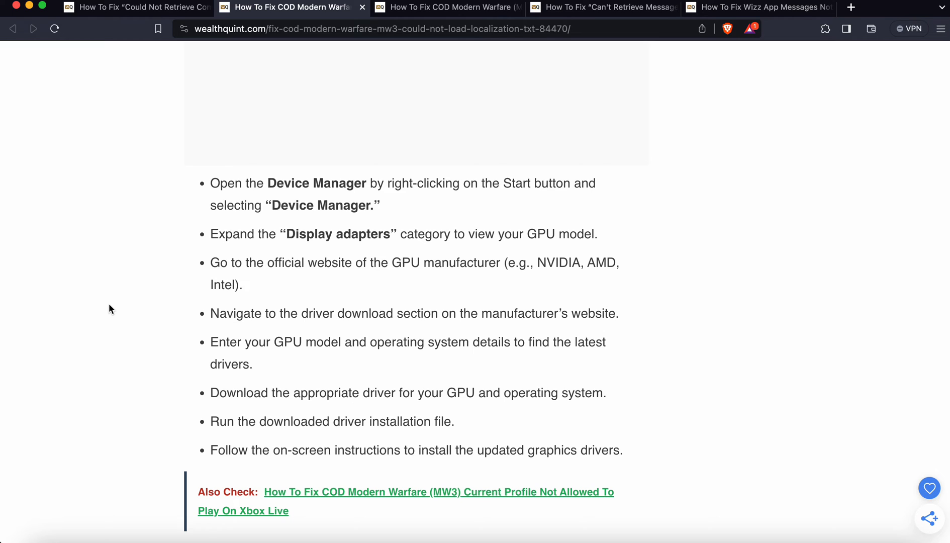
pyautogui.scroll(-3)
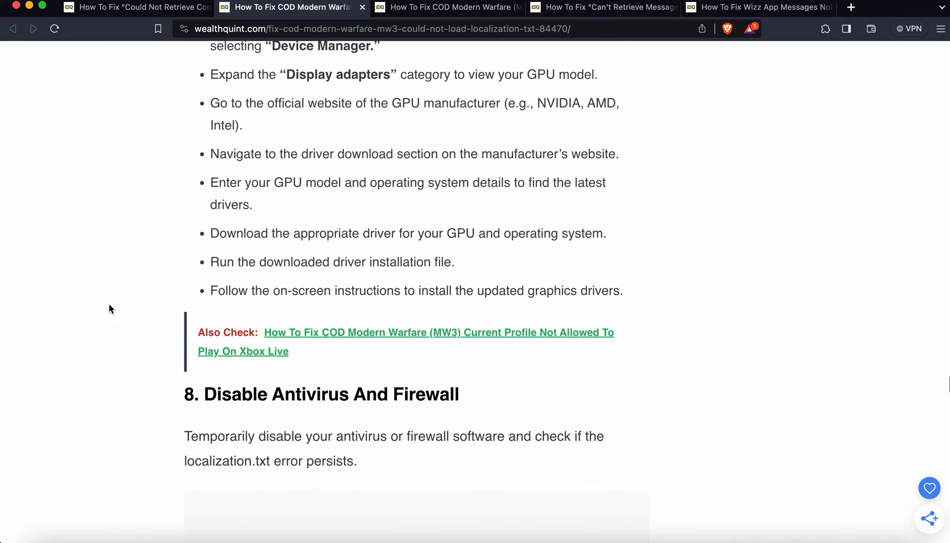
pyautogui.scroll(-3)
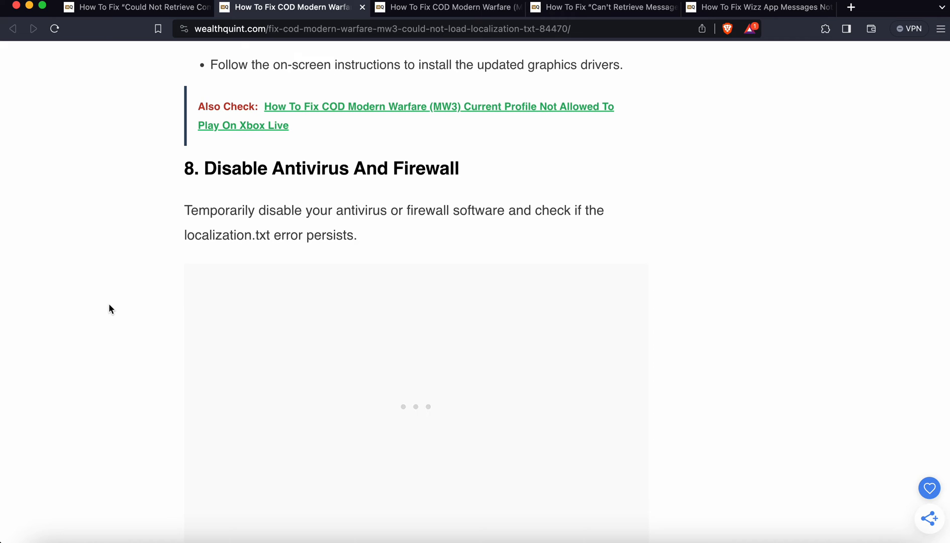
# Scroll to the antivirus and firewall steps, highlight the three antivirus bullets, then clear the selection.
pyautogui.scroll(-3)
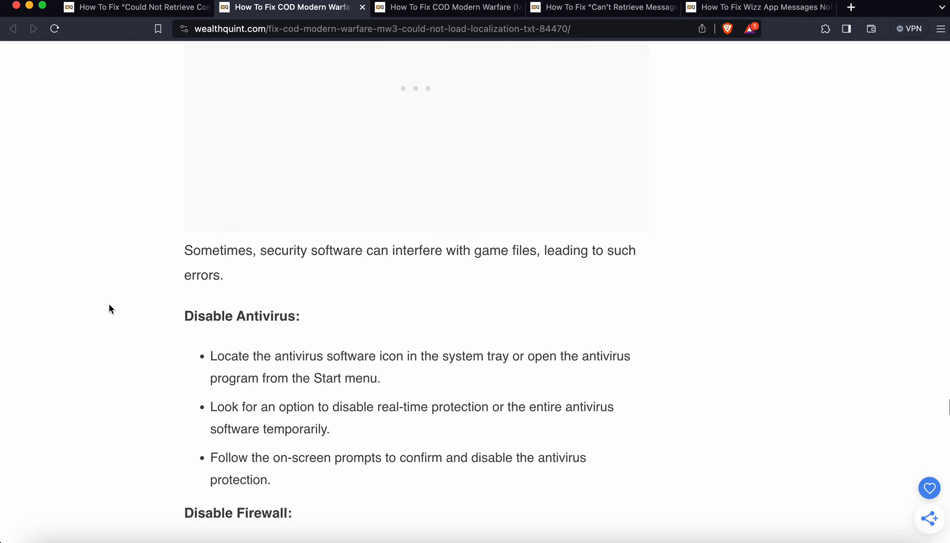
pyautogui.scroll(-3)
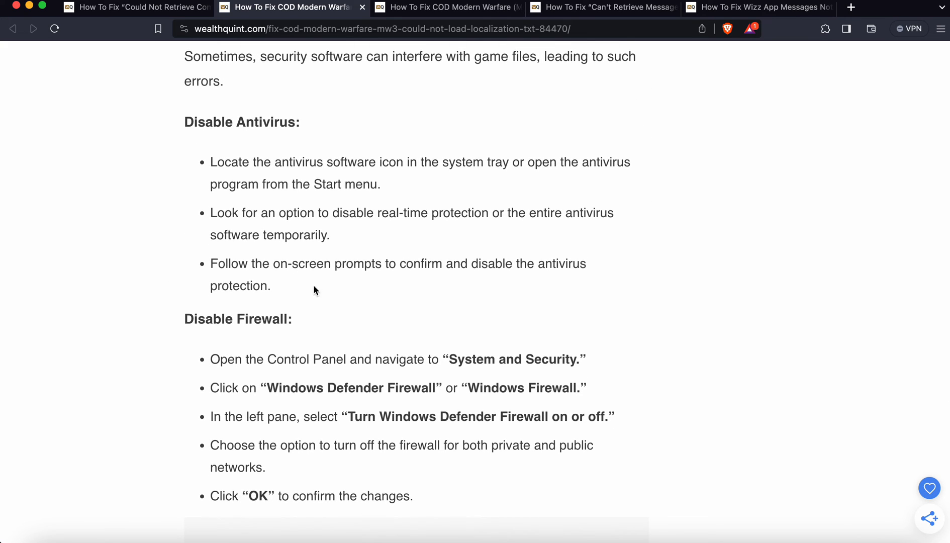
pyautogui.moveTo(211, 162); pyautogui.dragTo(272, 285)
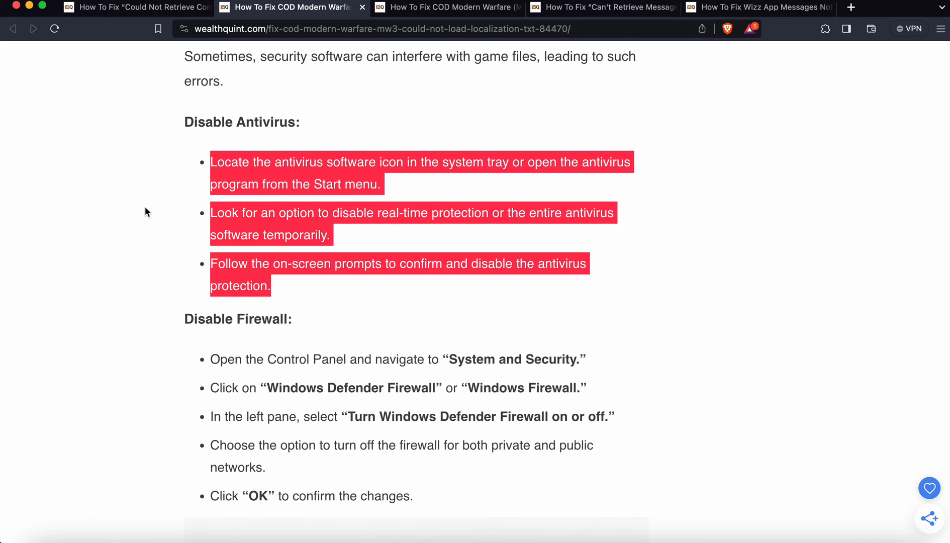
pyautogui.click(195, 357)
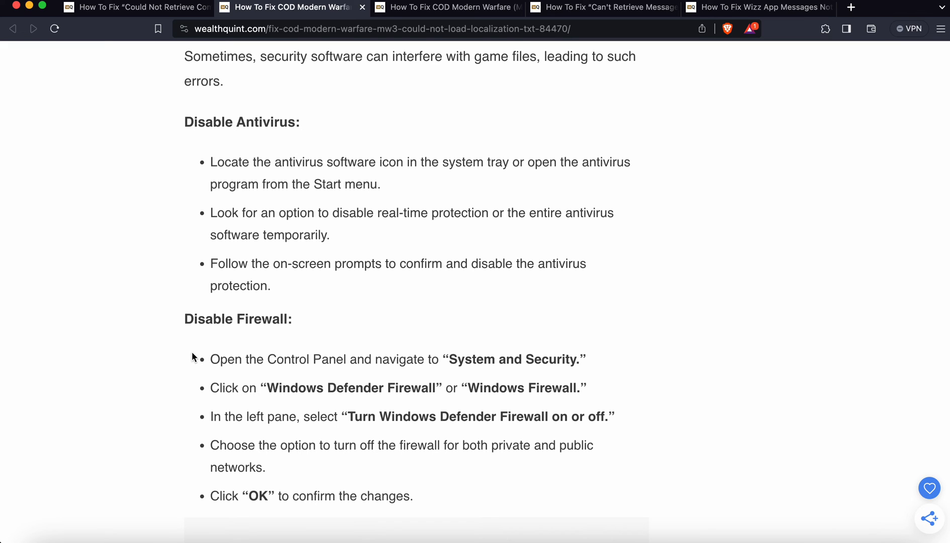
pyautogui.moveTo(404, 390)
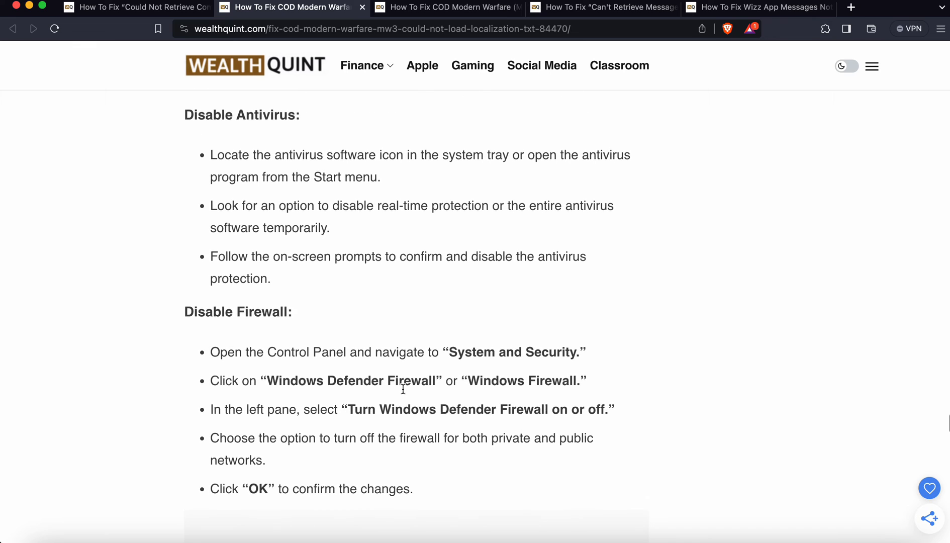
# Scroll down through fixes 9 and 10 and the Similar Posts list to the share buttons.
pyautogui.scroll(-3)
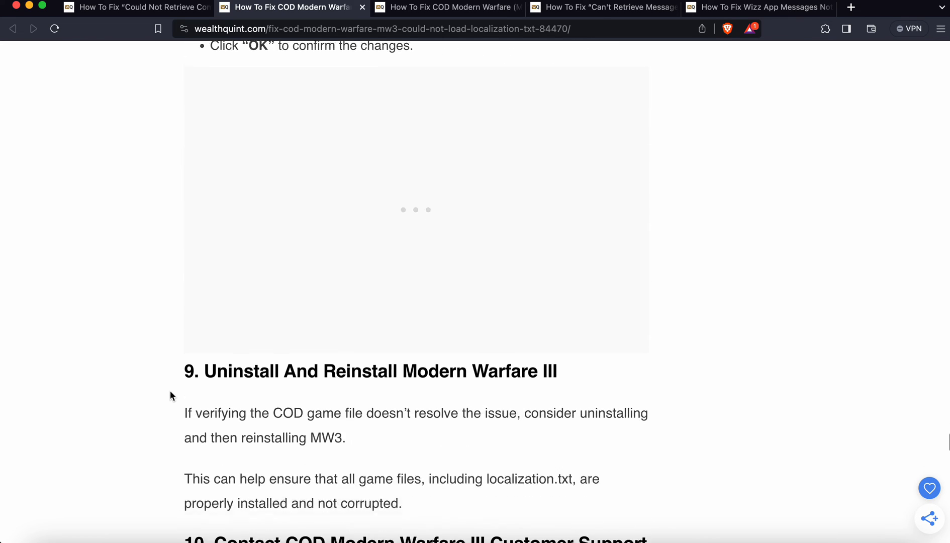
pyautogui.scroll(-3)
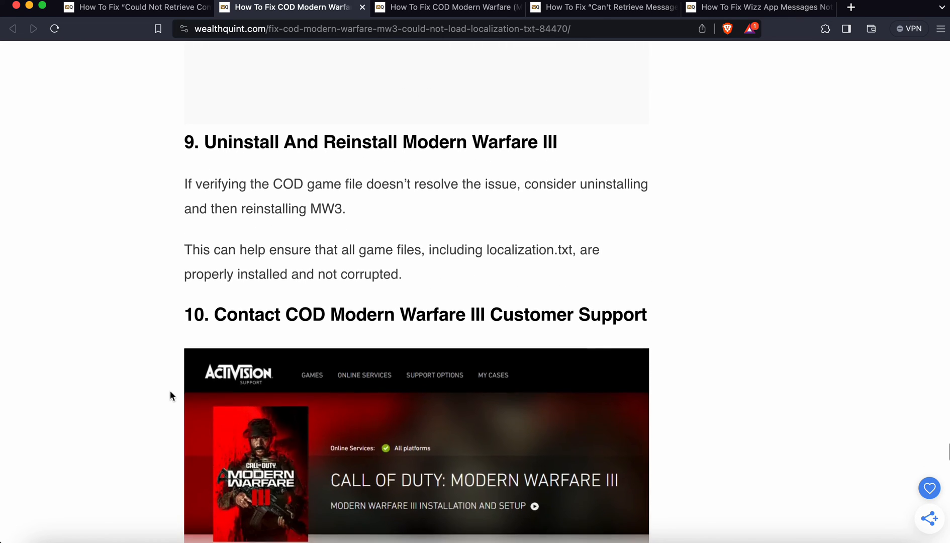
pyautogui.scroll(-3)
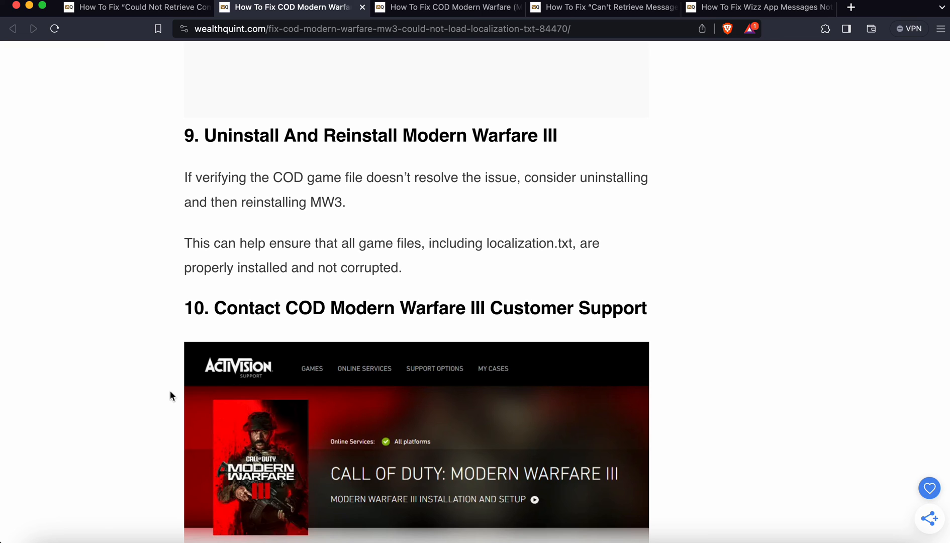
pyautogui.scroll(-3)
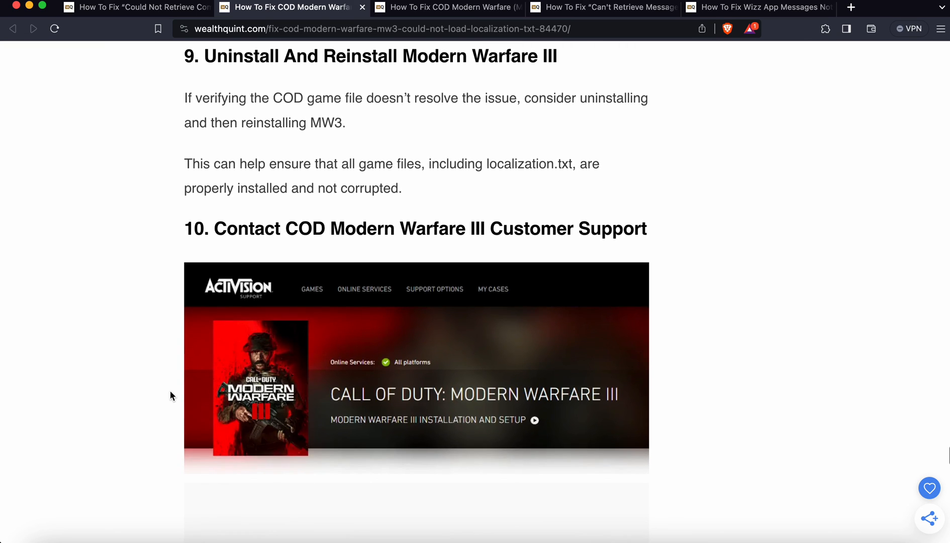
pyautogui.scroll(-3)
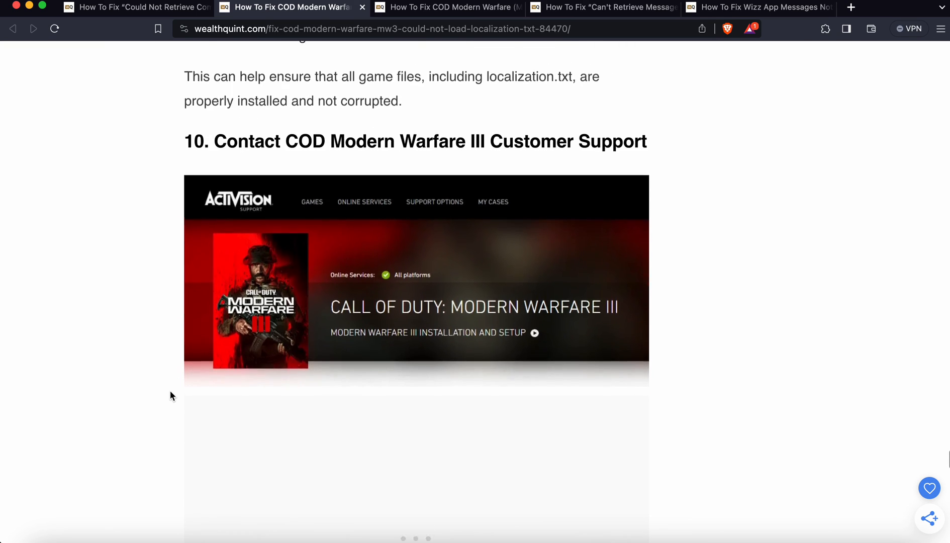
pyautogui.scroll(-3)
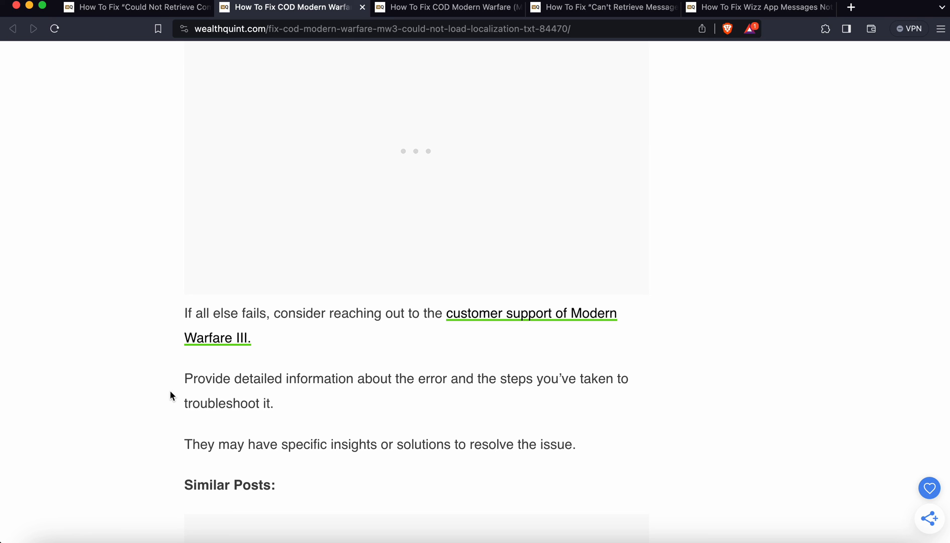
pyautogui.scroll(-3)
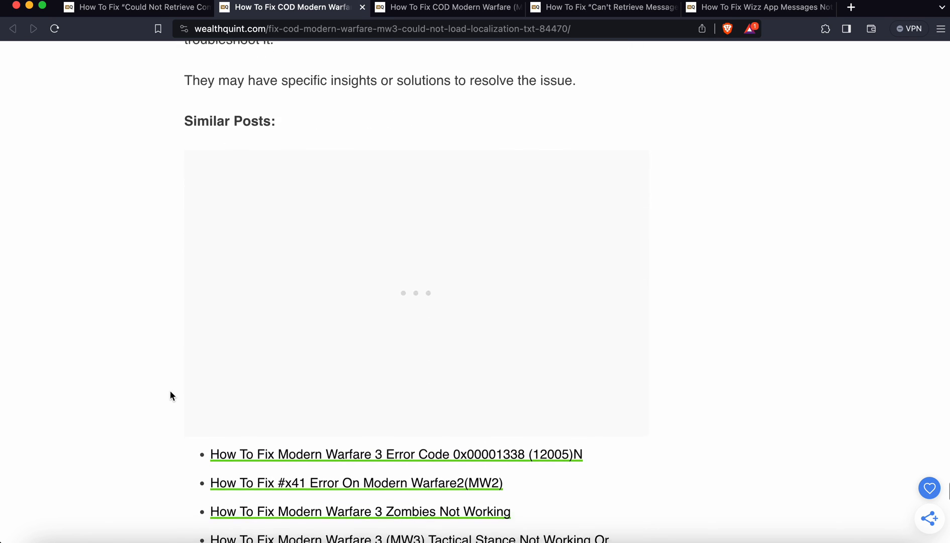
pyautogui.scroll(-3)
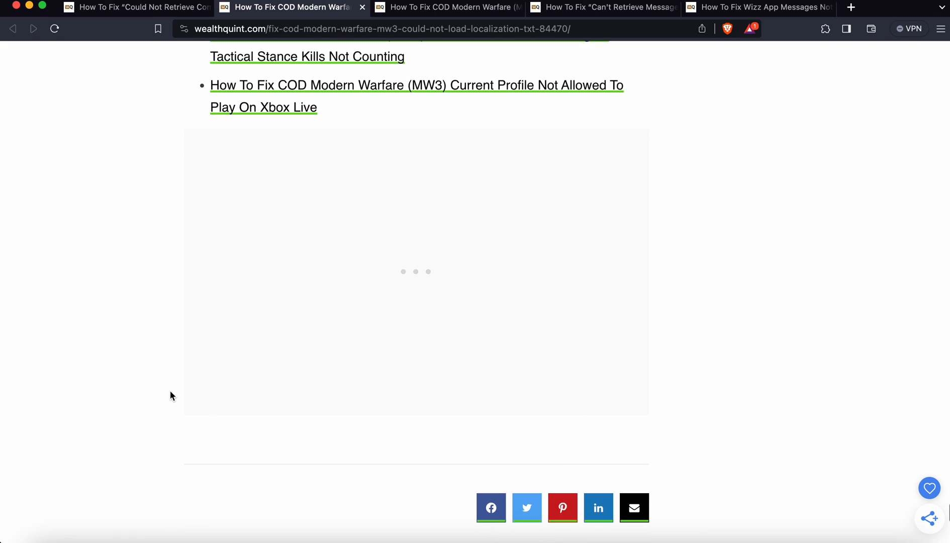